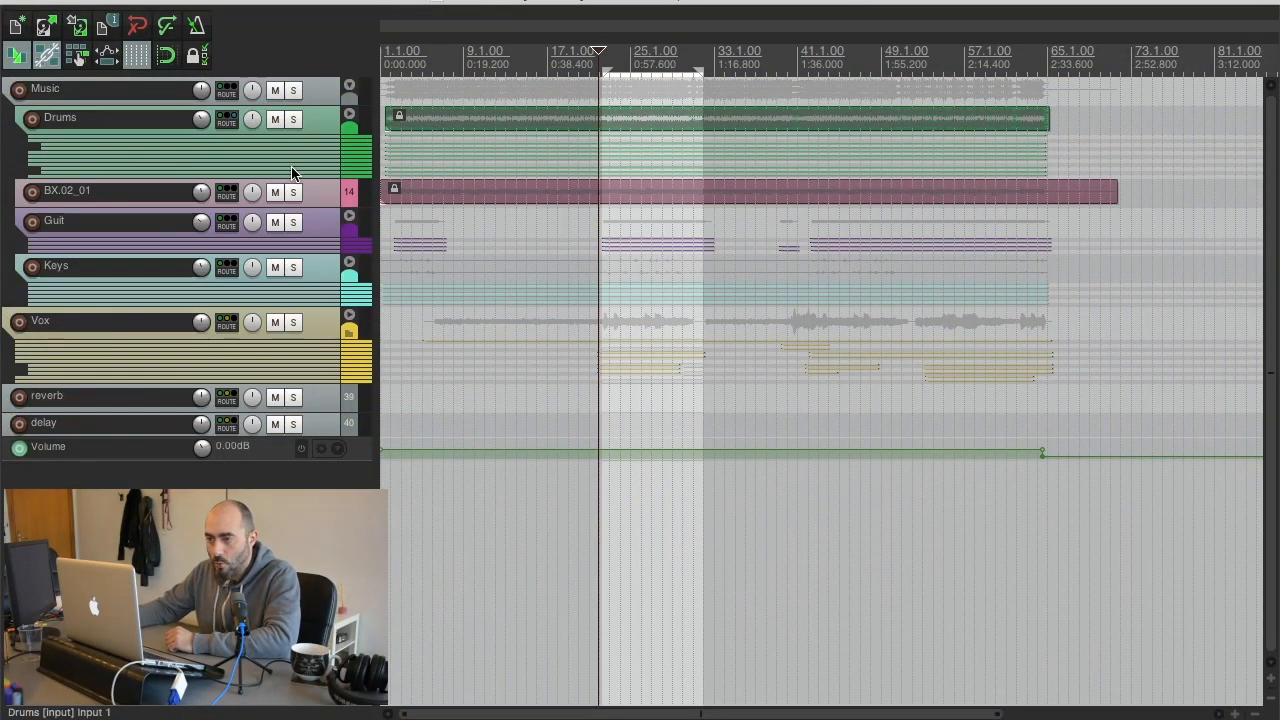
pyautogui.moveTo(316, 220)
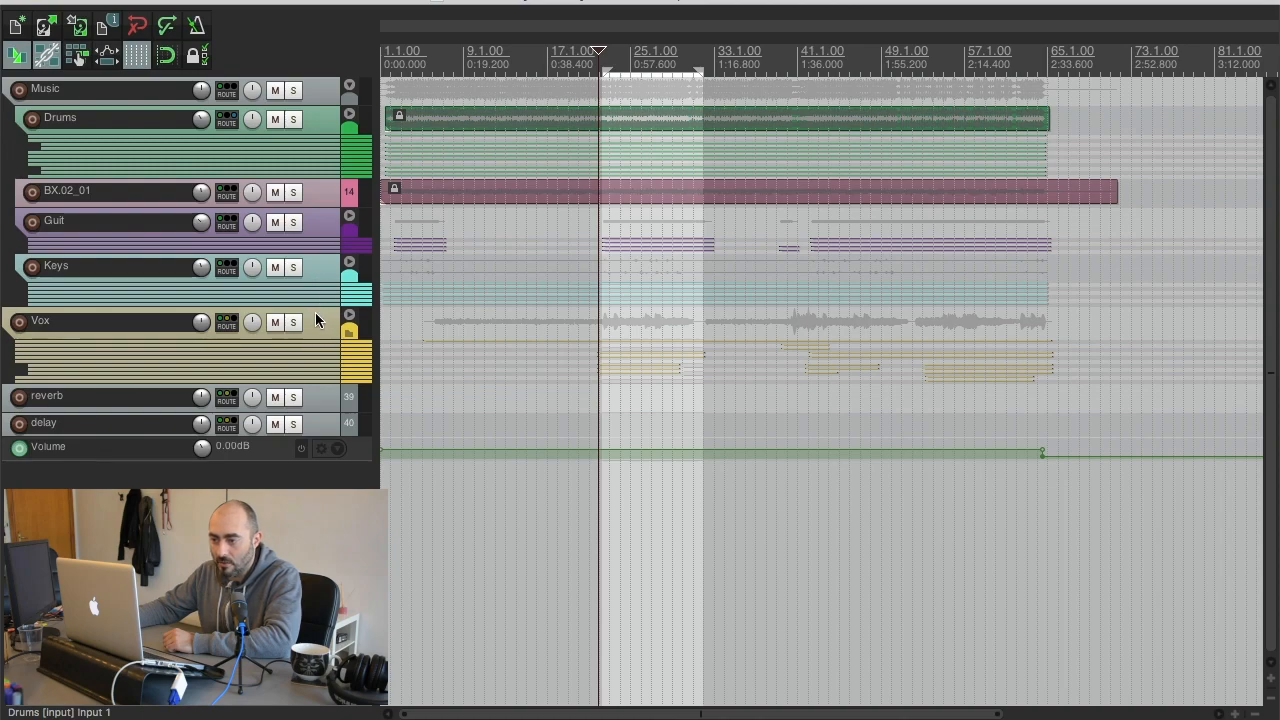
pyautogui.moveTo(322, 128)
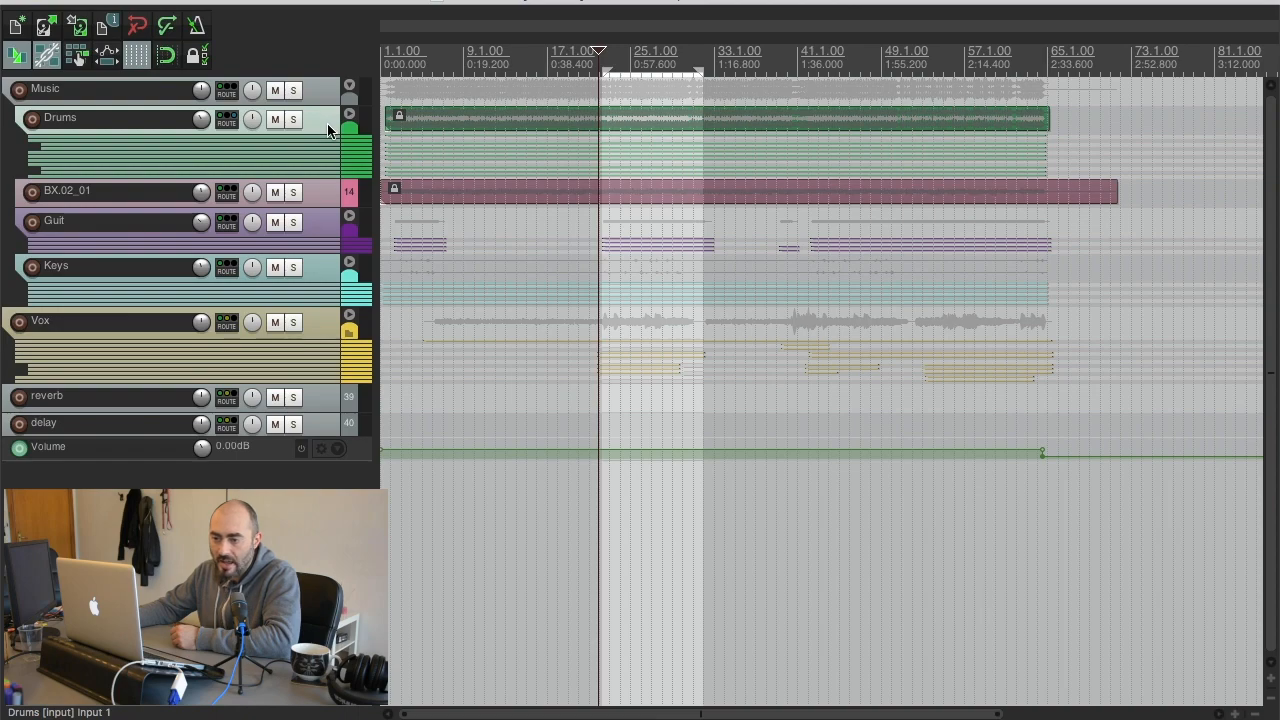
# Show the mixer and bring up HoRNet AutoGain Pro on the Vox track.
pyautogui.click(100, 192)
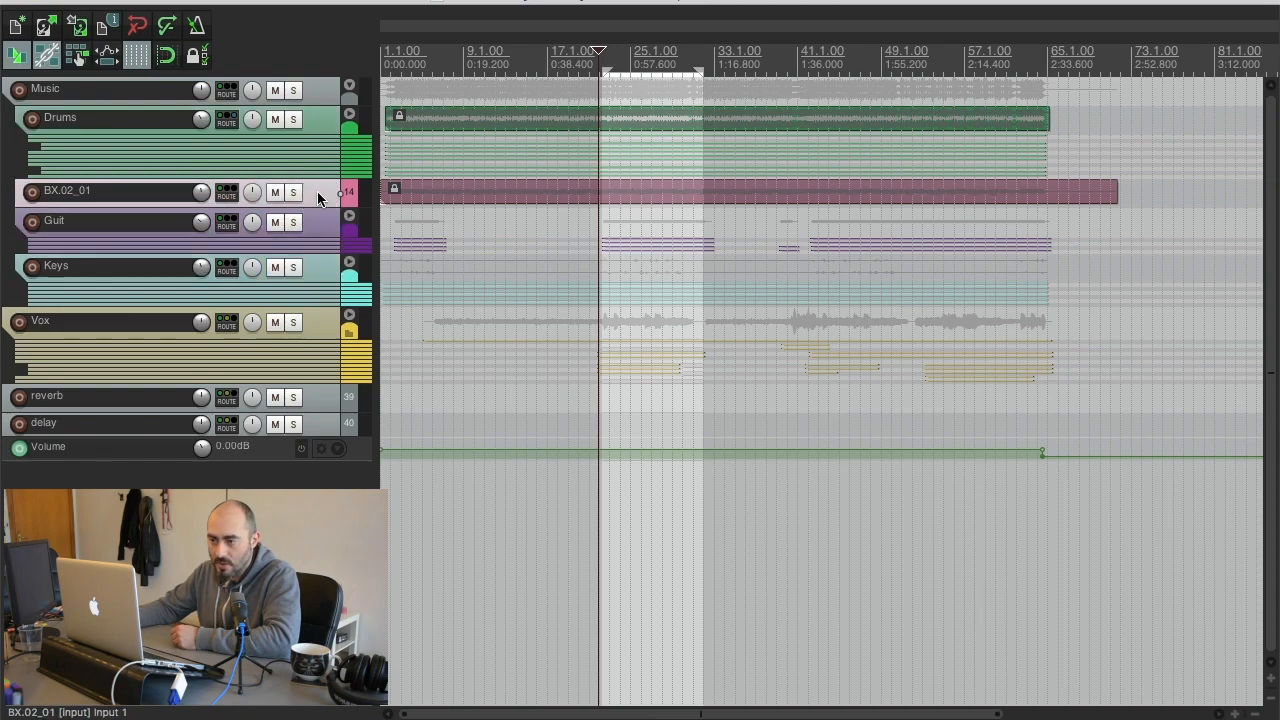
pyautogui.click(110, 118)
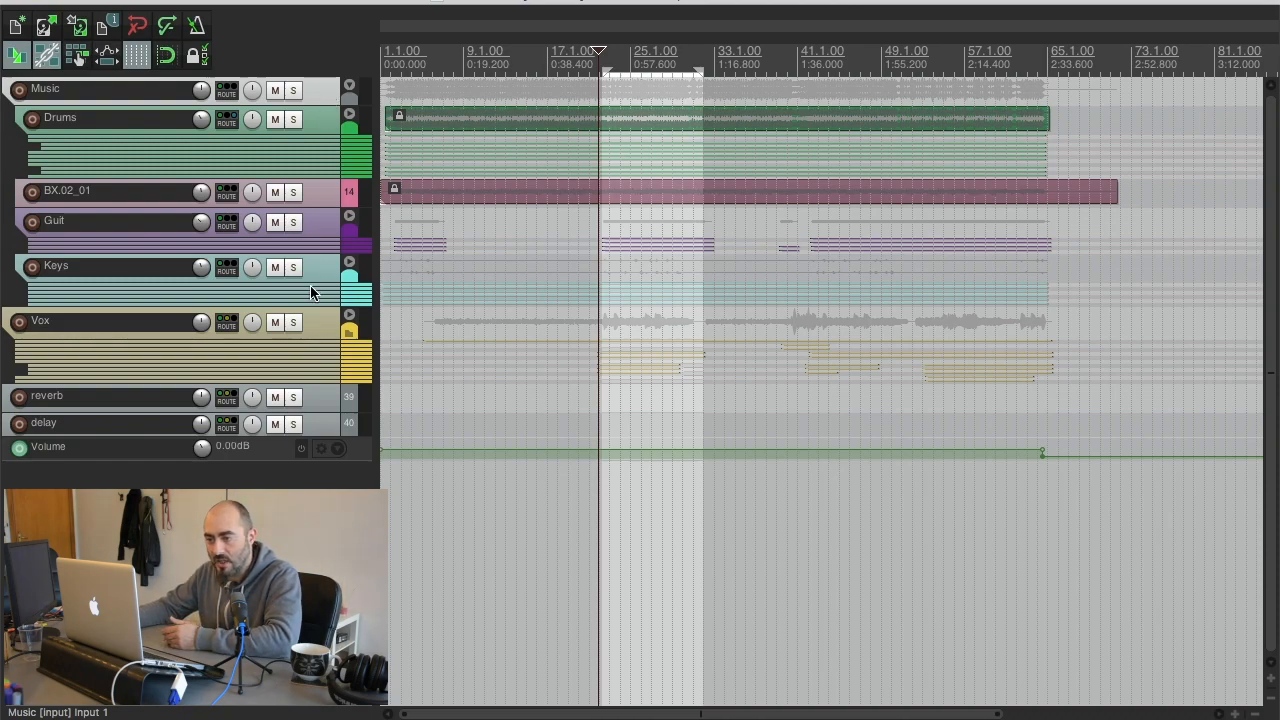
pyautogui.click(100, 320)
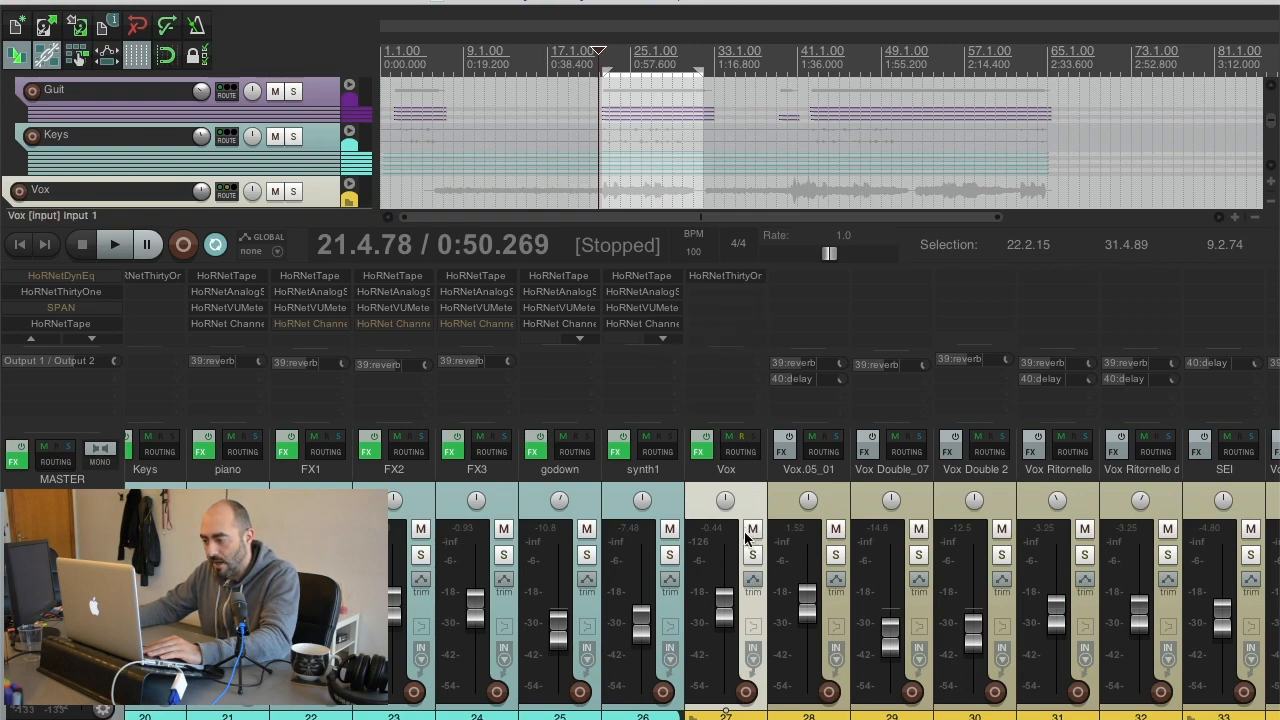
pyautogui.moveTo(750, 292)
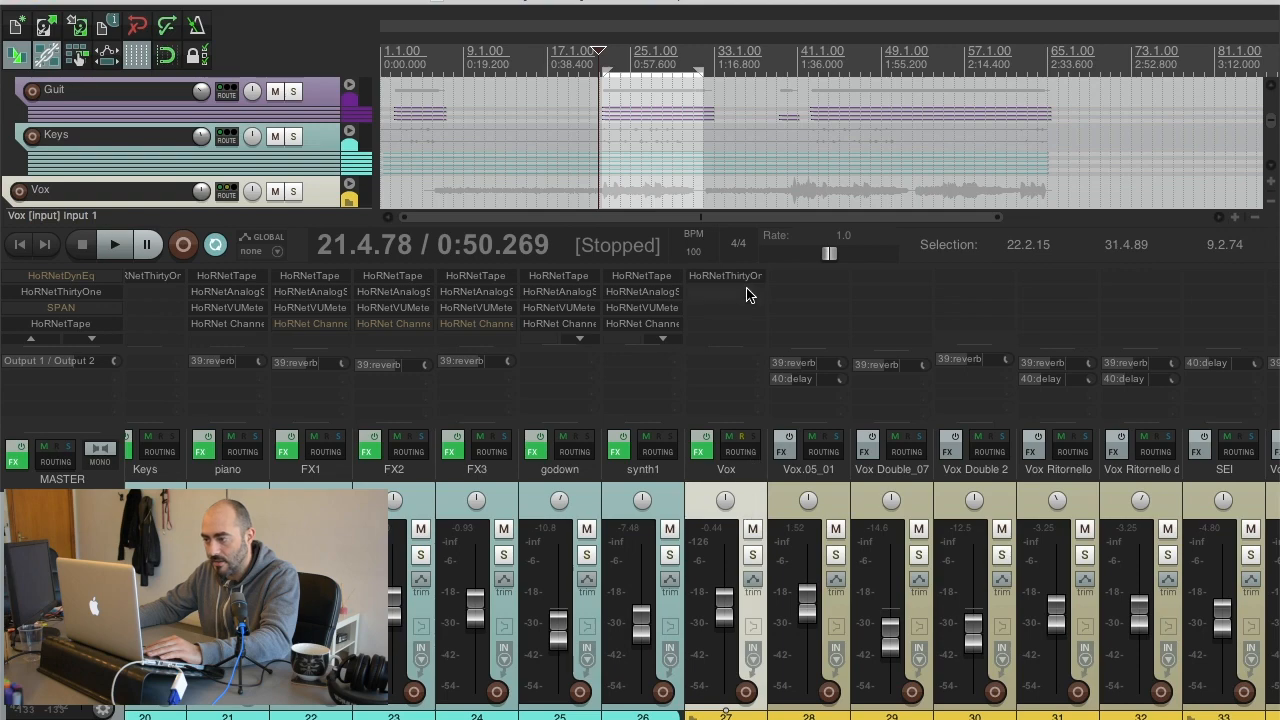
pyautogui.moveTo(810, 312)
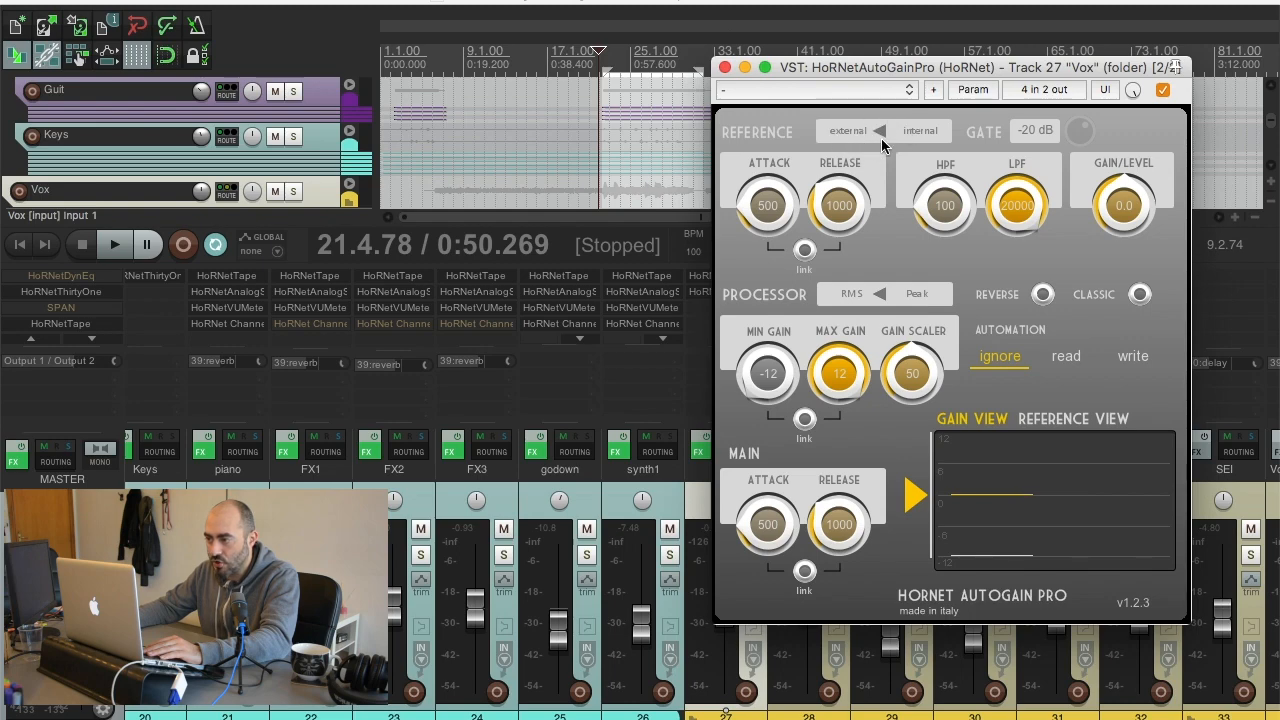
pyautogui.moveTo(784, 244)
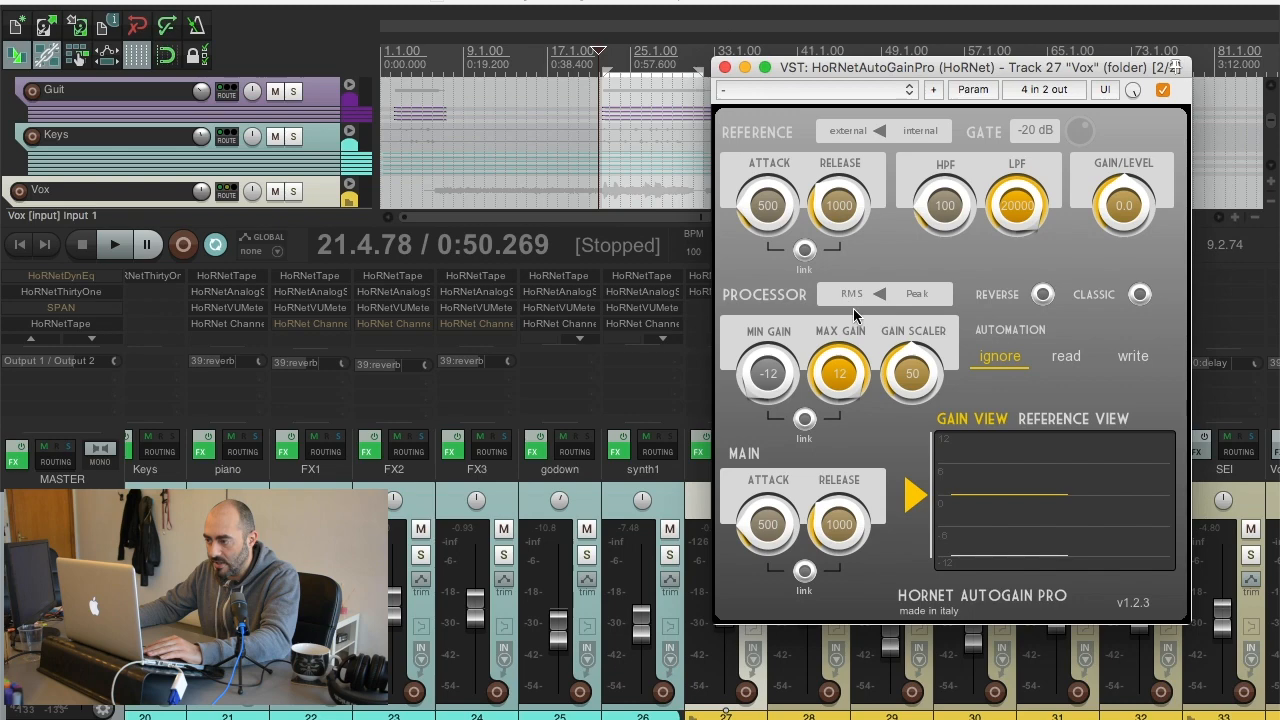
pyautogui.moveTo(858, 340)
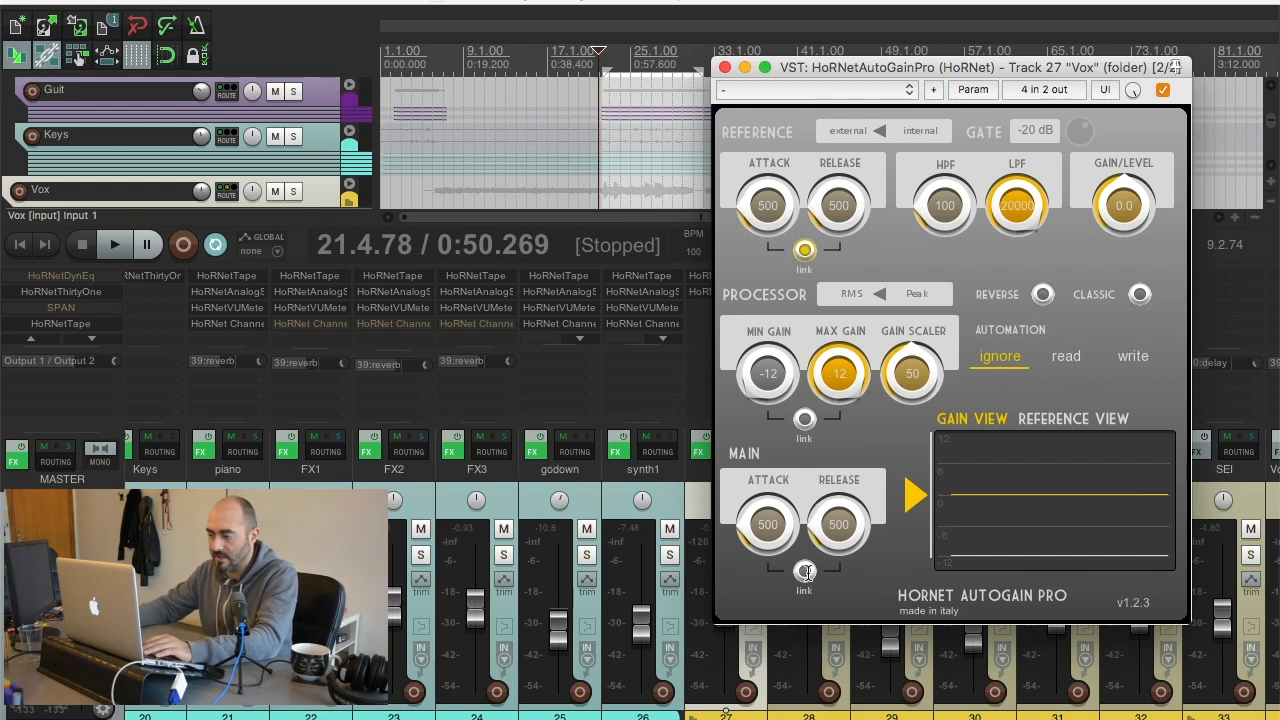
# Link AutoGain Pro's detector attack and release on the Vox track.
pyautogui.click(804, 570)
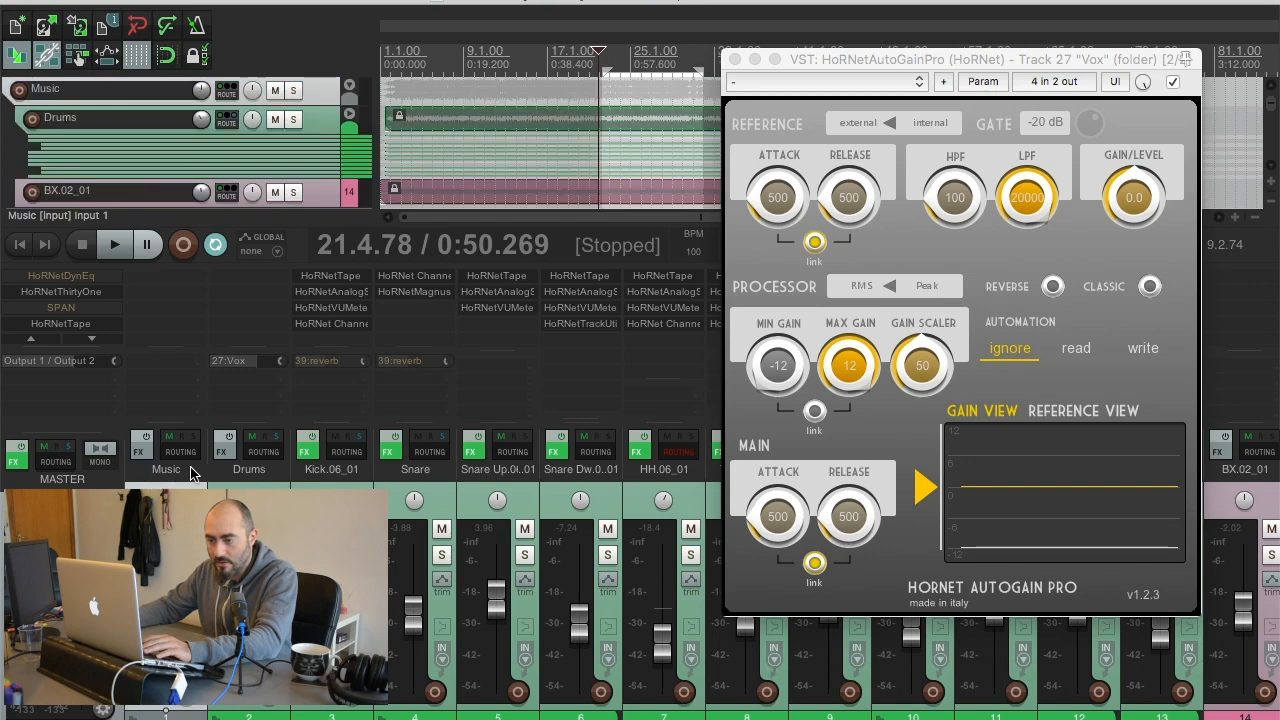
pyautogui.moveTo(198, 384)
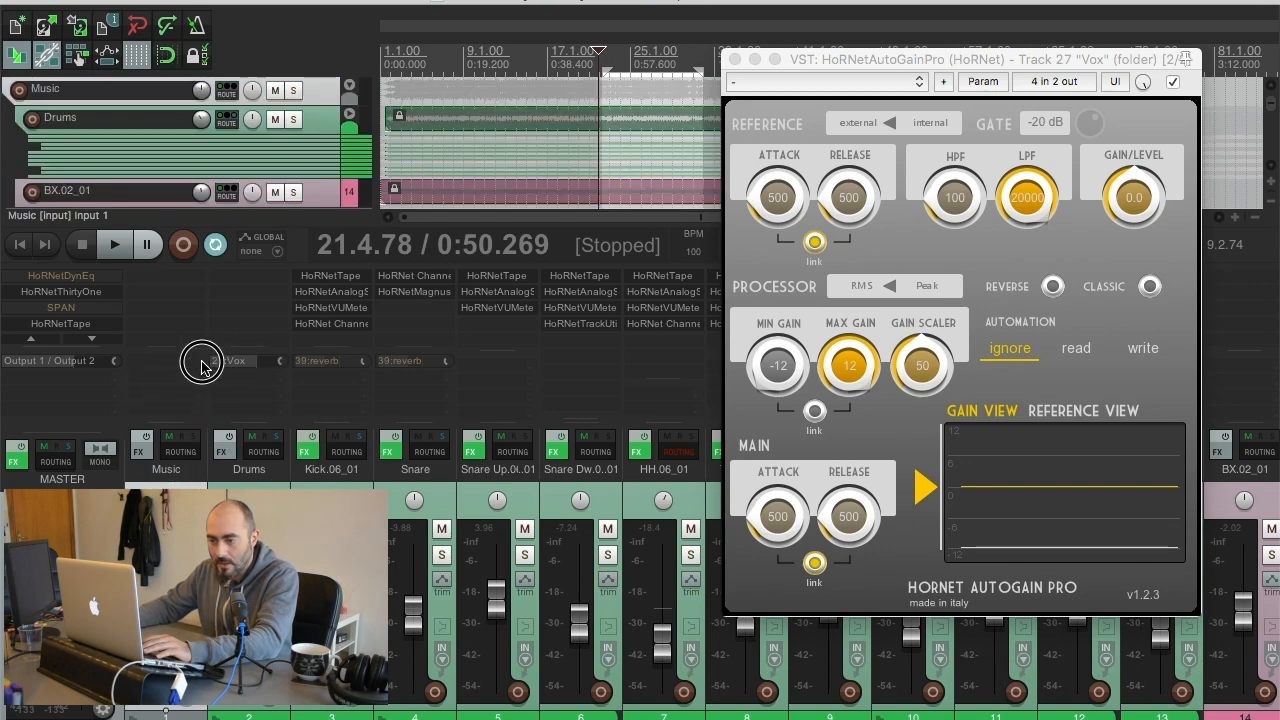
pyautogui.click(200, 360)
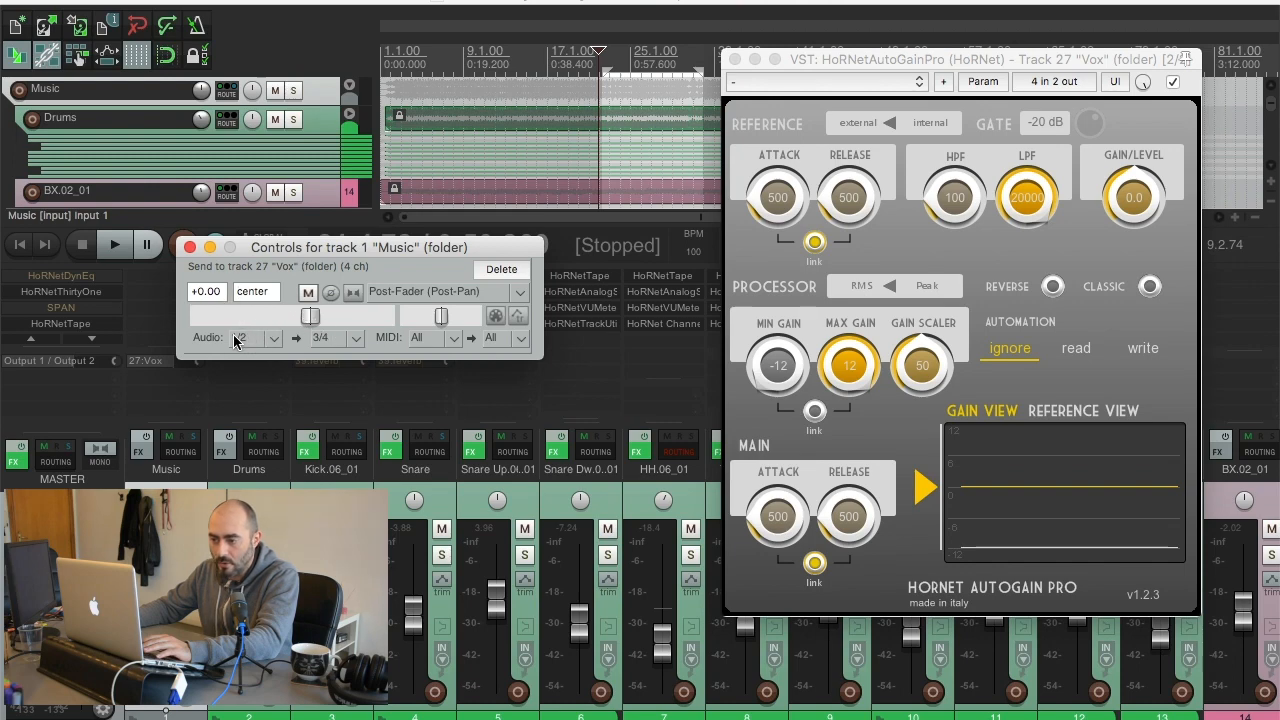
pyautogui.click(250, 338)
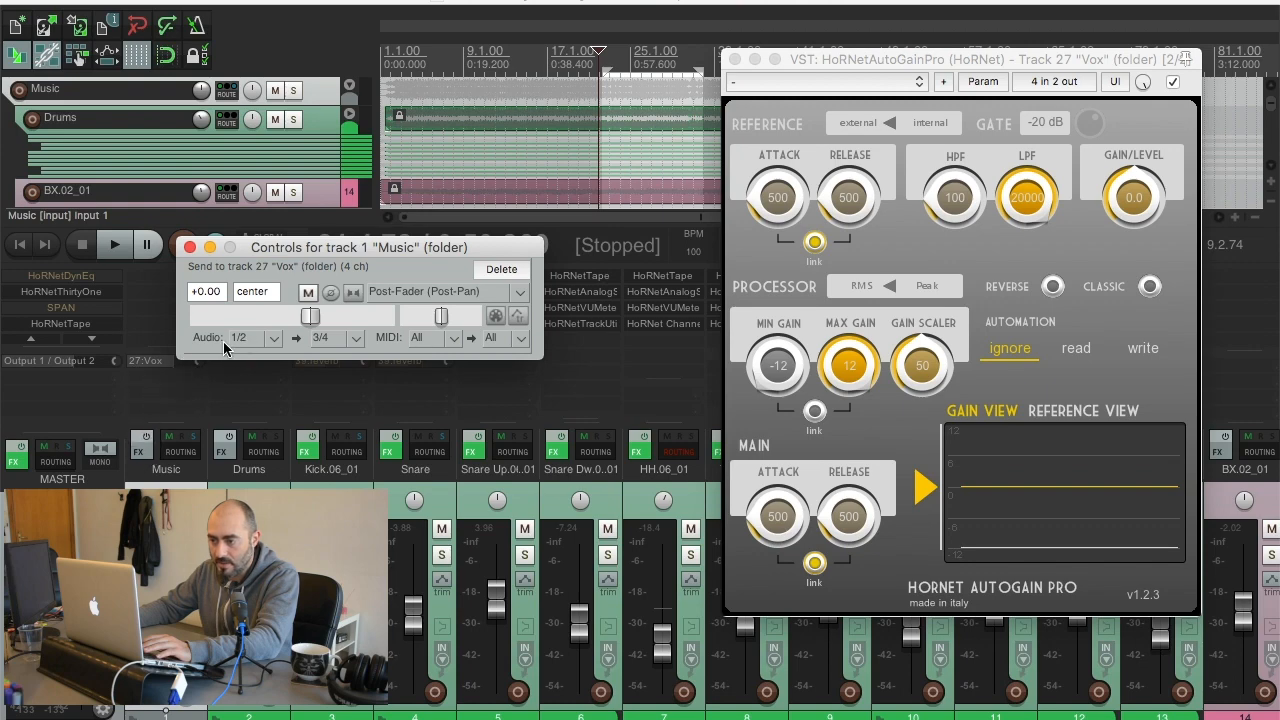
pyautogui.moveTo(248, 344)
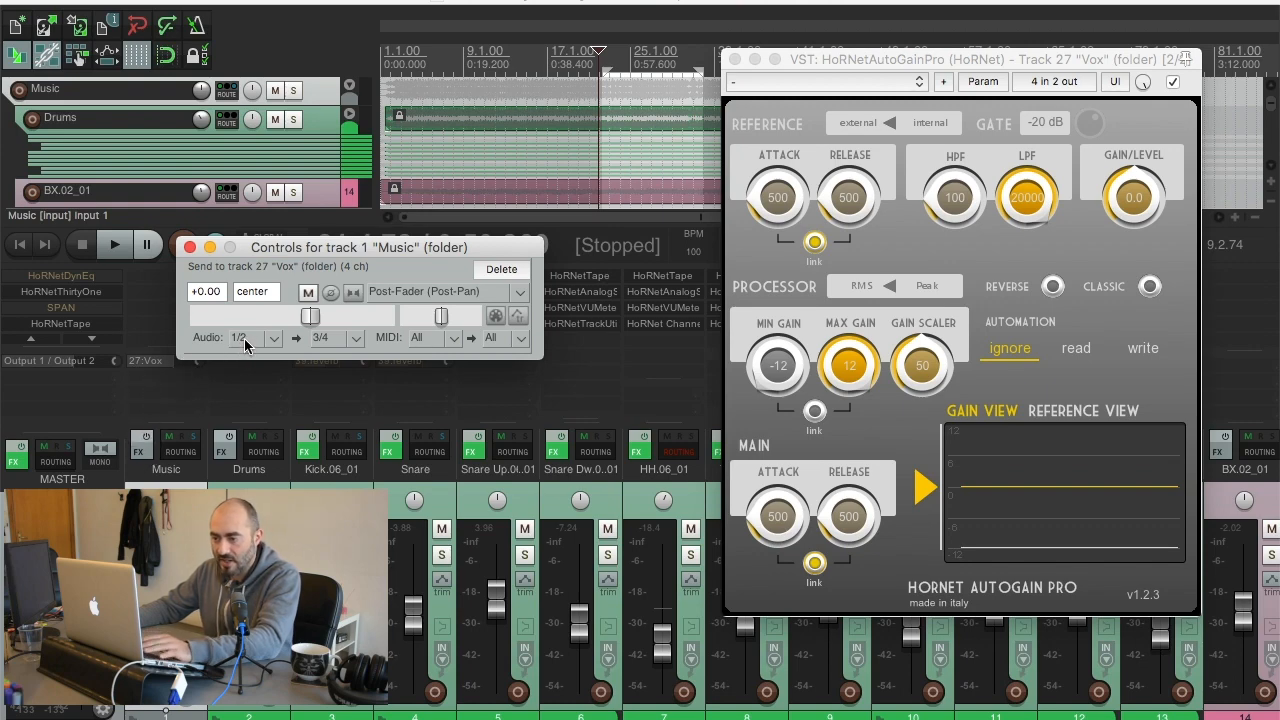
pyautogui.moveTo(432, 368)
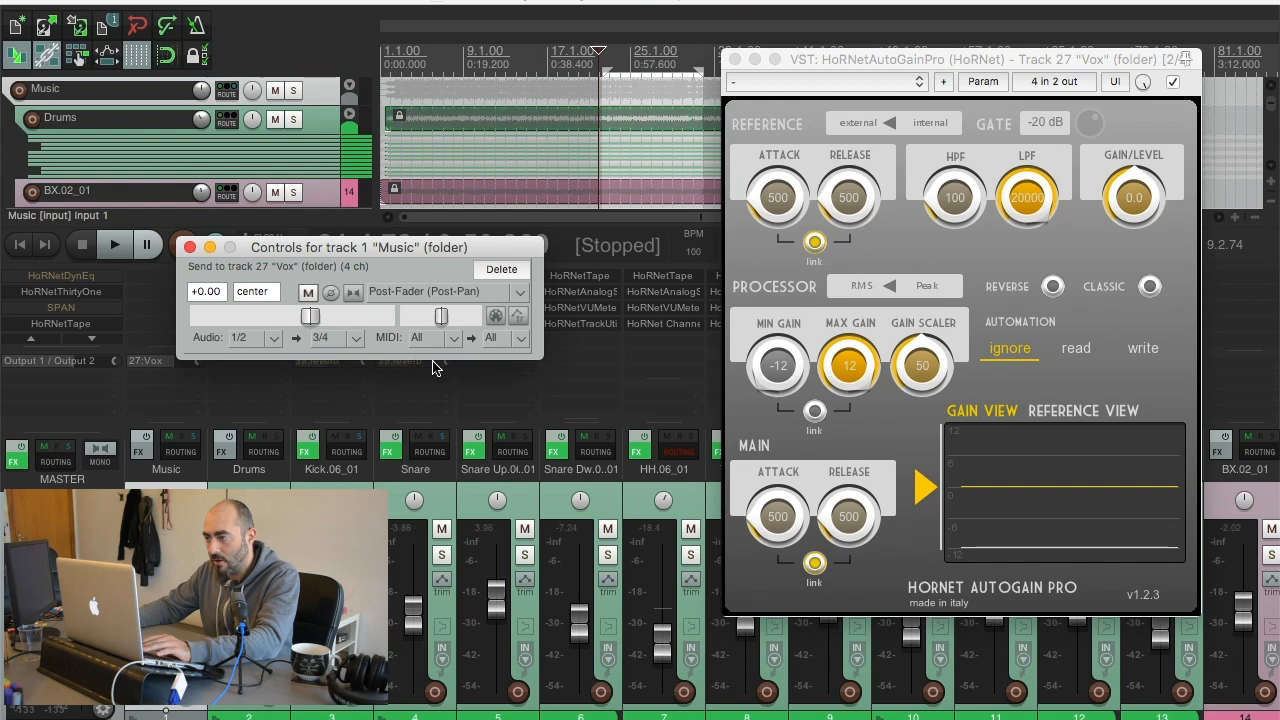
pyautogui.moveTo(292, 276)
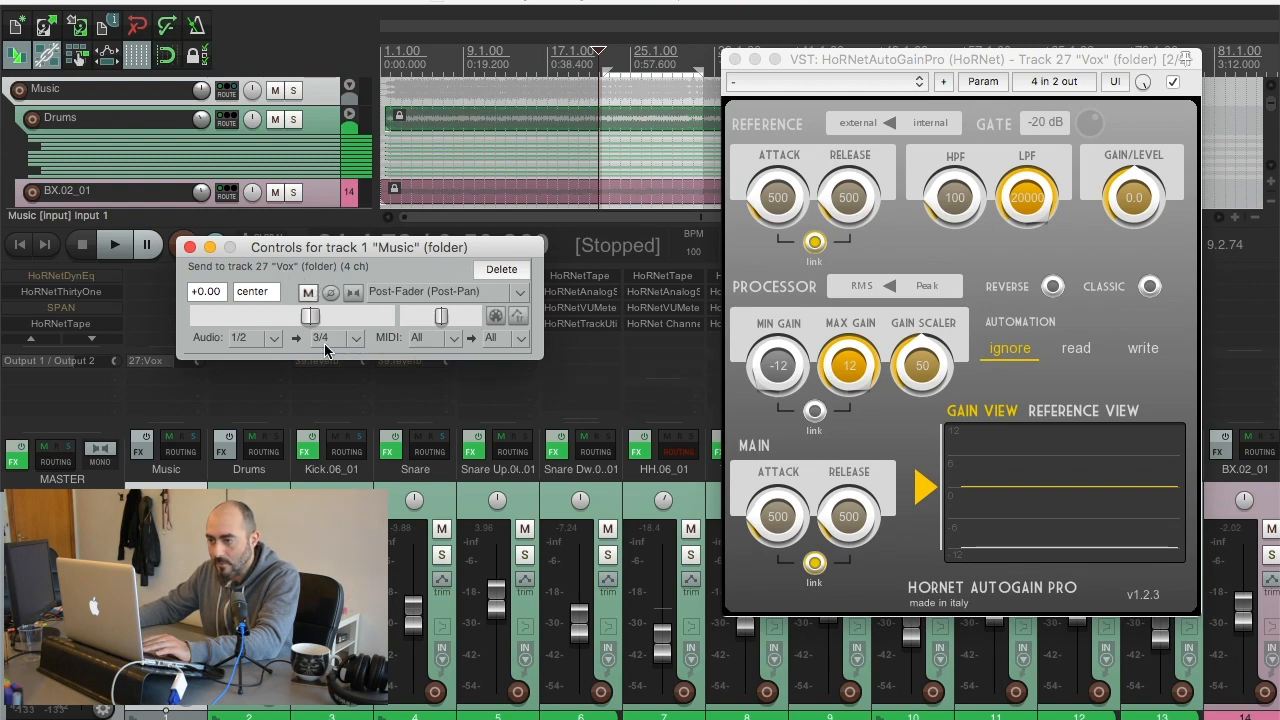
pyautogui.moveTo(952, 272)
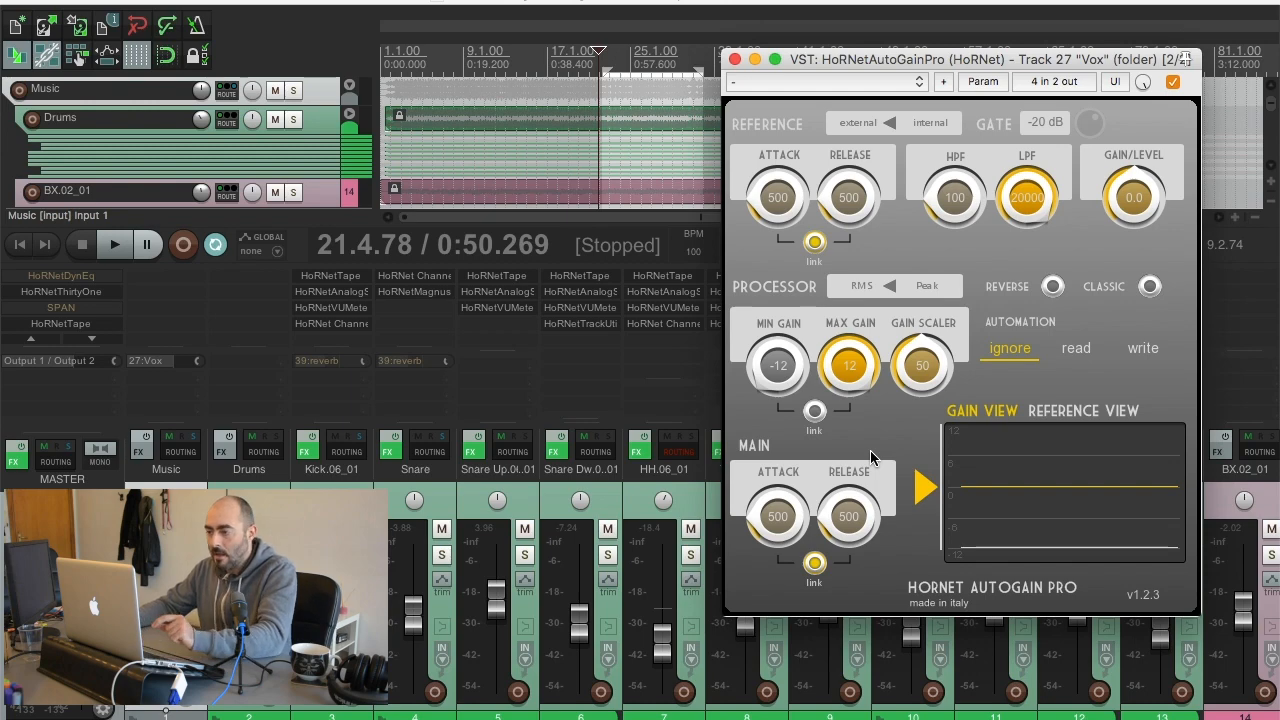
pyautogui.moveTo(870, 456)
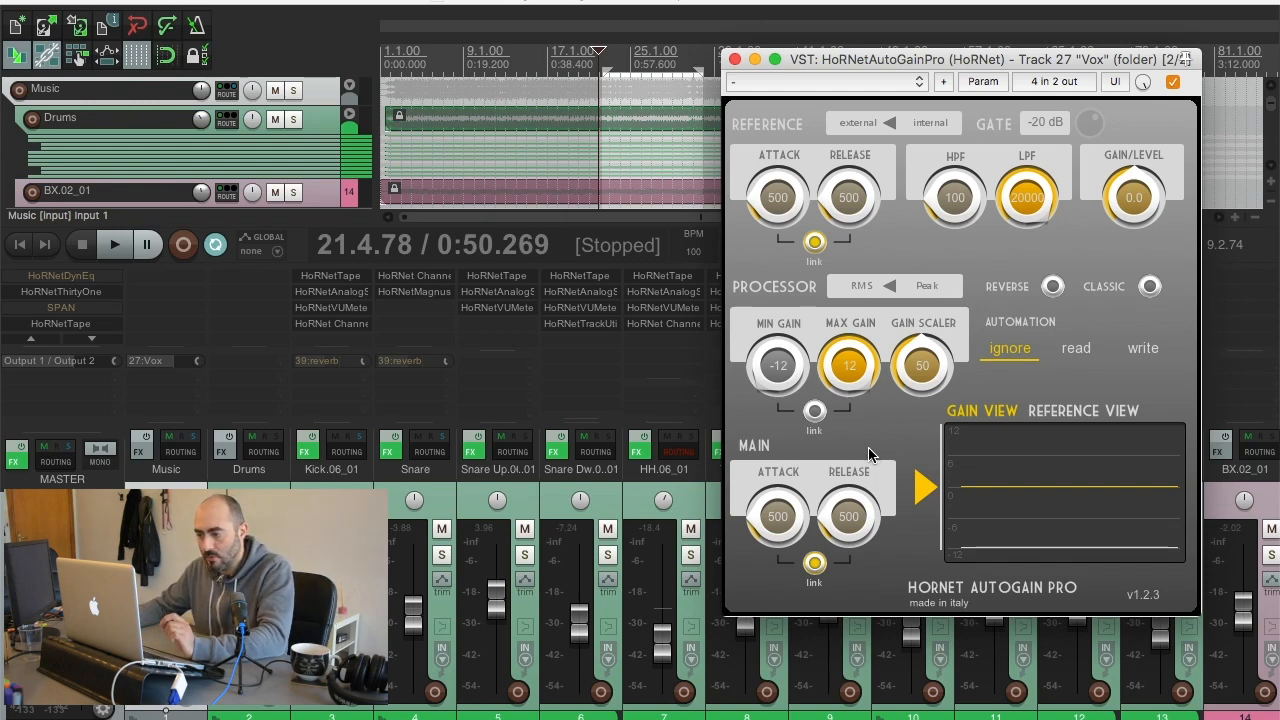
pyautogui.moveTo(856, 154)
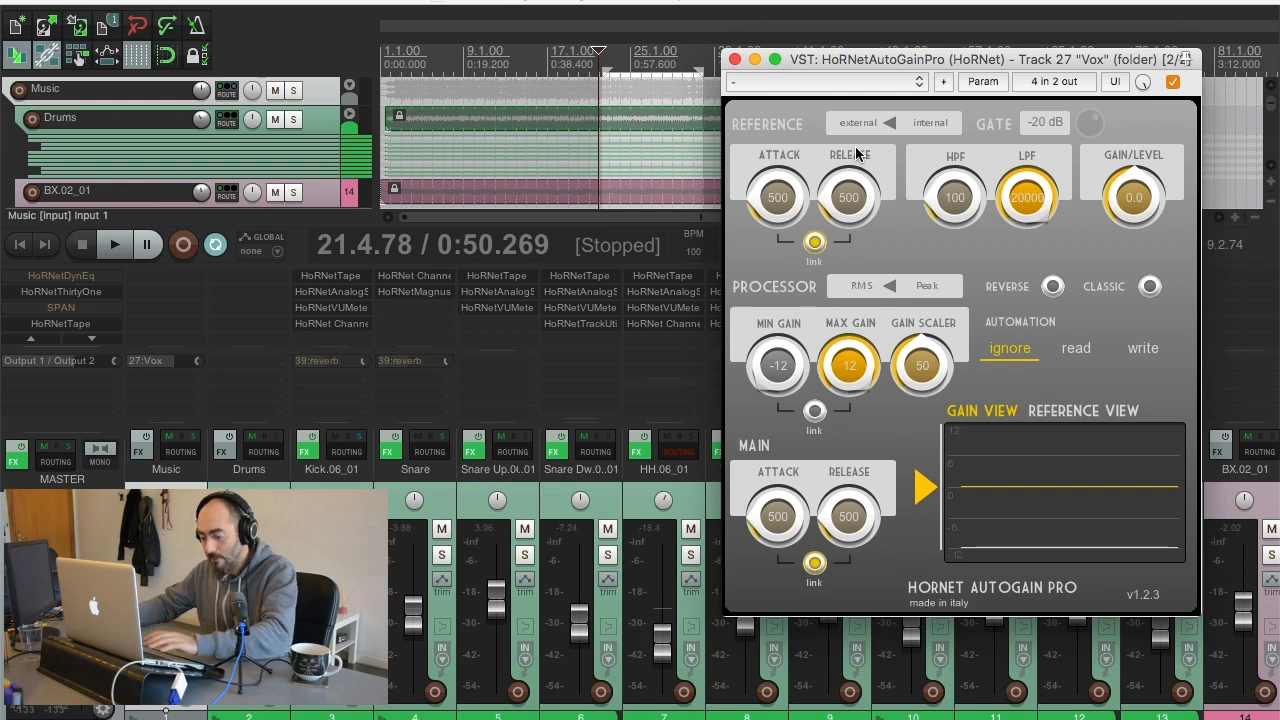
# Switch AutoGain Pro's level reference source so the gain view traces the played vocal.
pyautogui.click(112, 244)
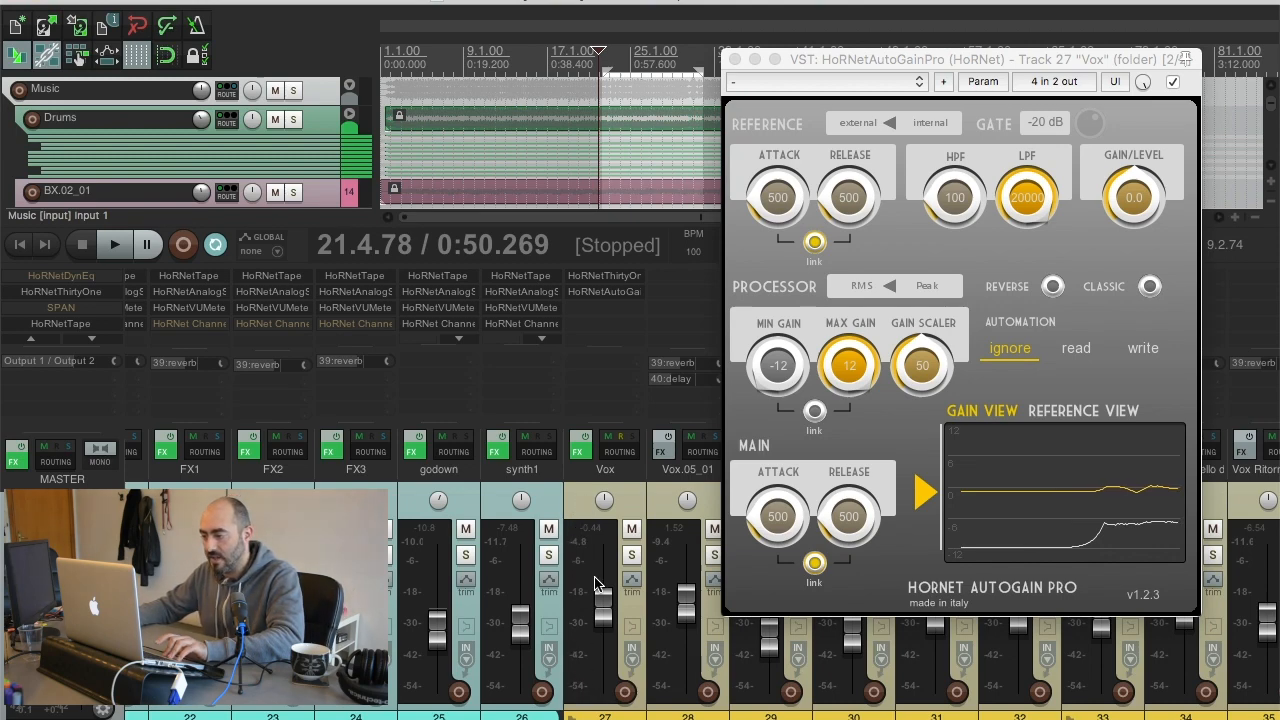
pyautogui.moveTo(1140, 490)
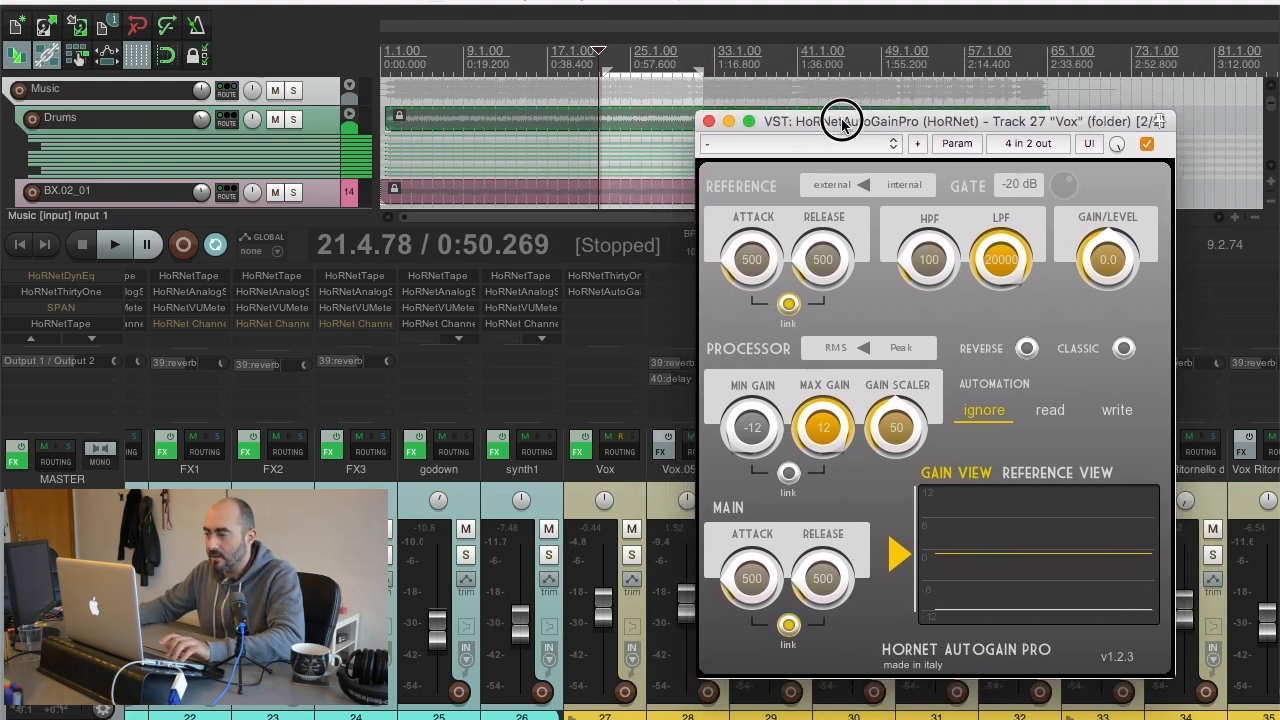
pyautogui.moveTo(1104, 268)
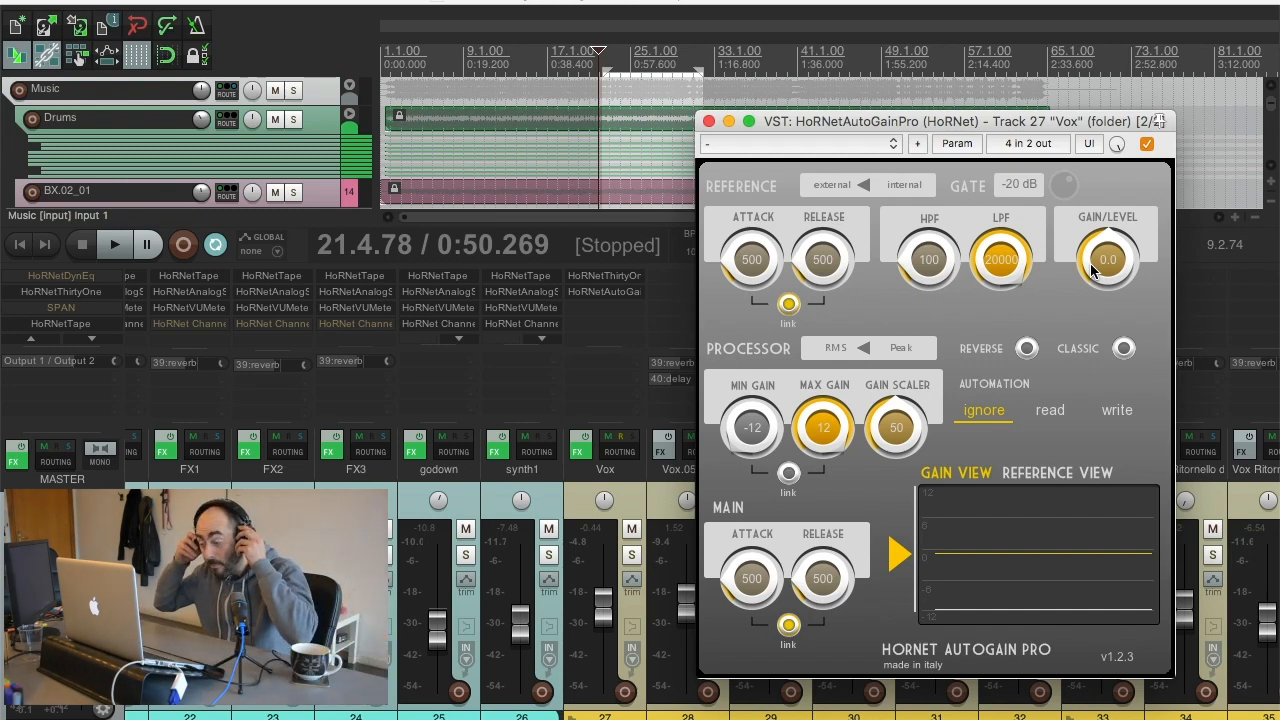
# Raise AutoGain Pro's output gain/level away from 0.0 during playback.
pyautogui.click(114, 244)
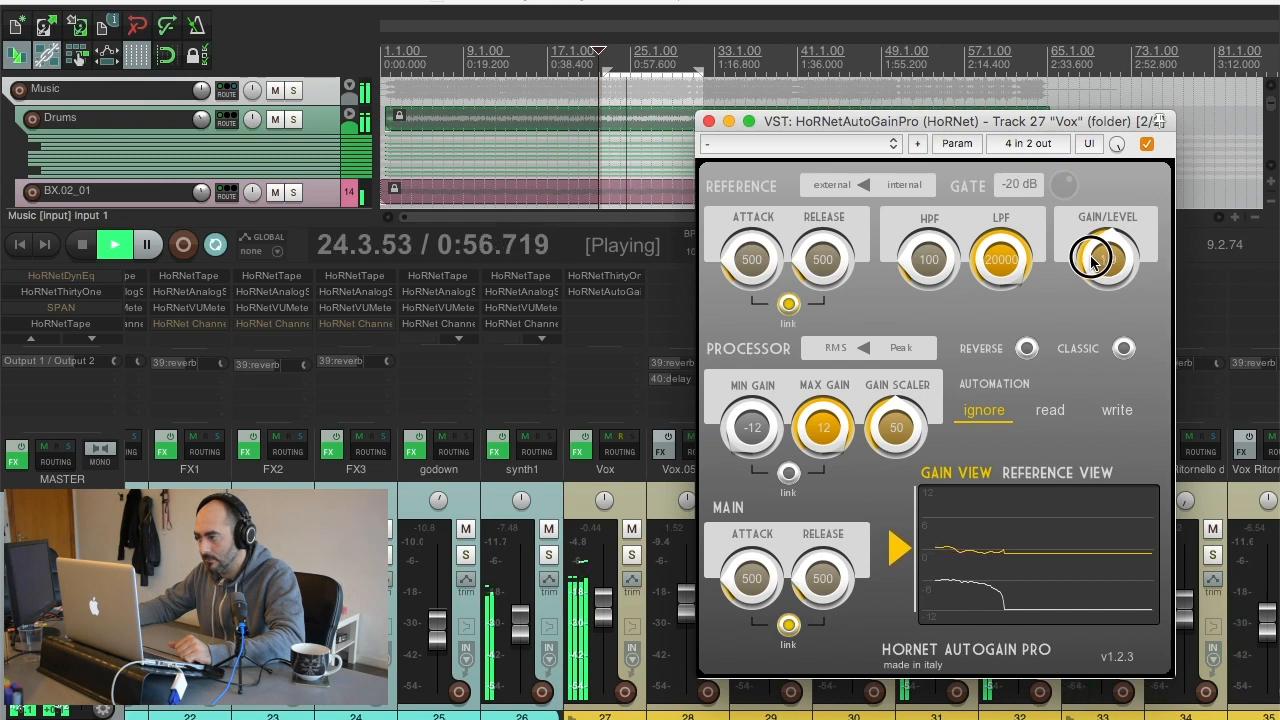
pyautogui.moveTo(1104, 258); pyautogui.dragTo(1110, 270)
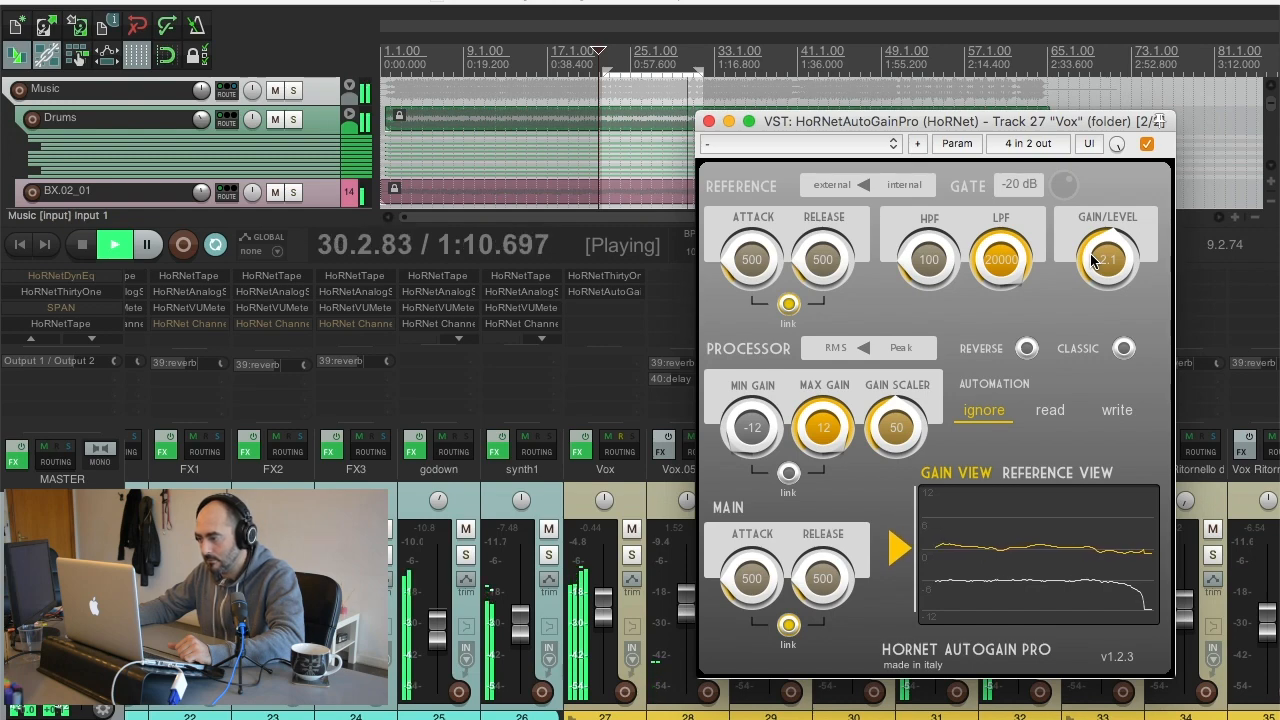
# Stop playback and set AutoGain Pro to write its gain automation.
pyautogui.click(112, 244)
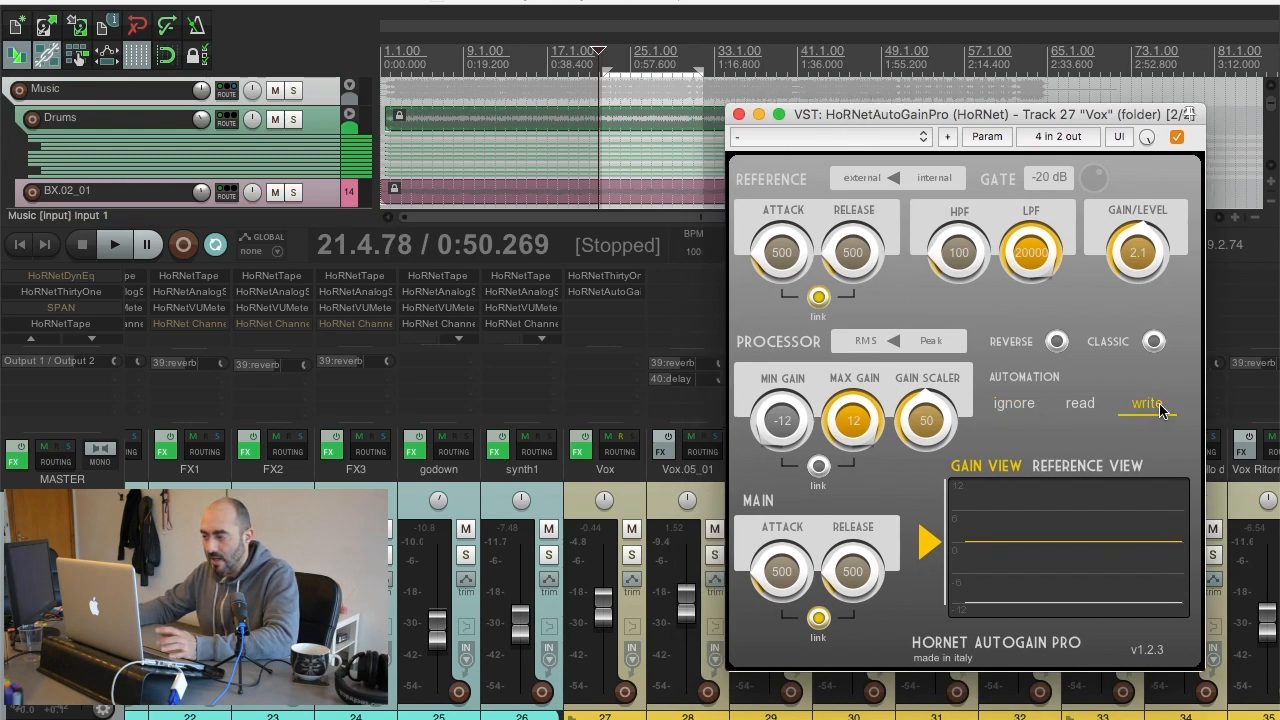
pyautogui.click(1148, 404)
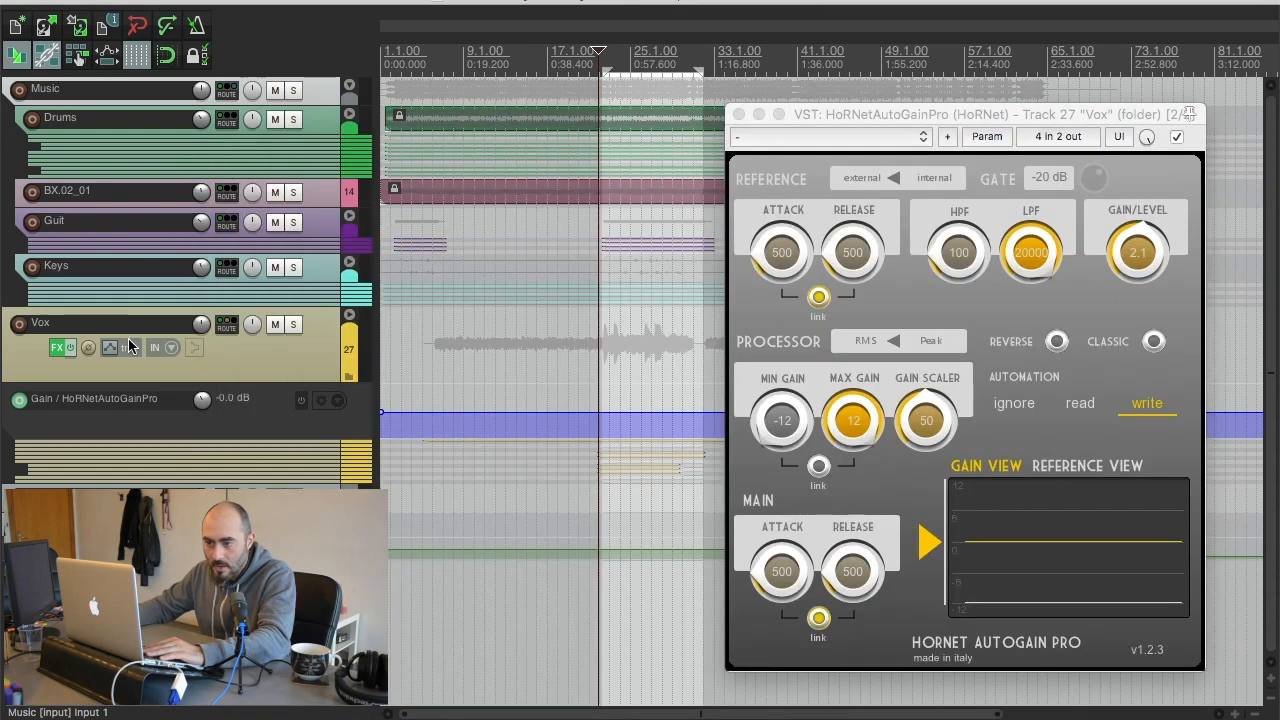
# Set the Vox track's automation mode to Write from its envelope settings.
pyautogui.click(130, 348)
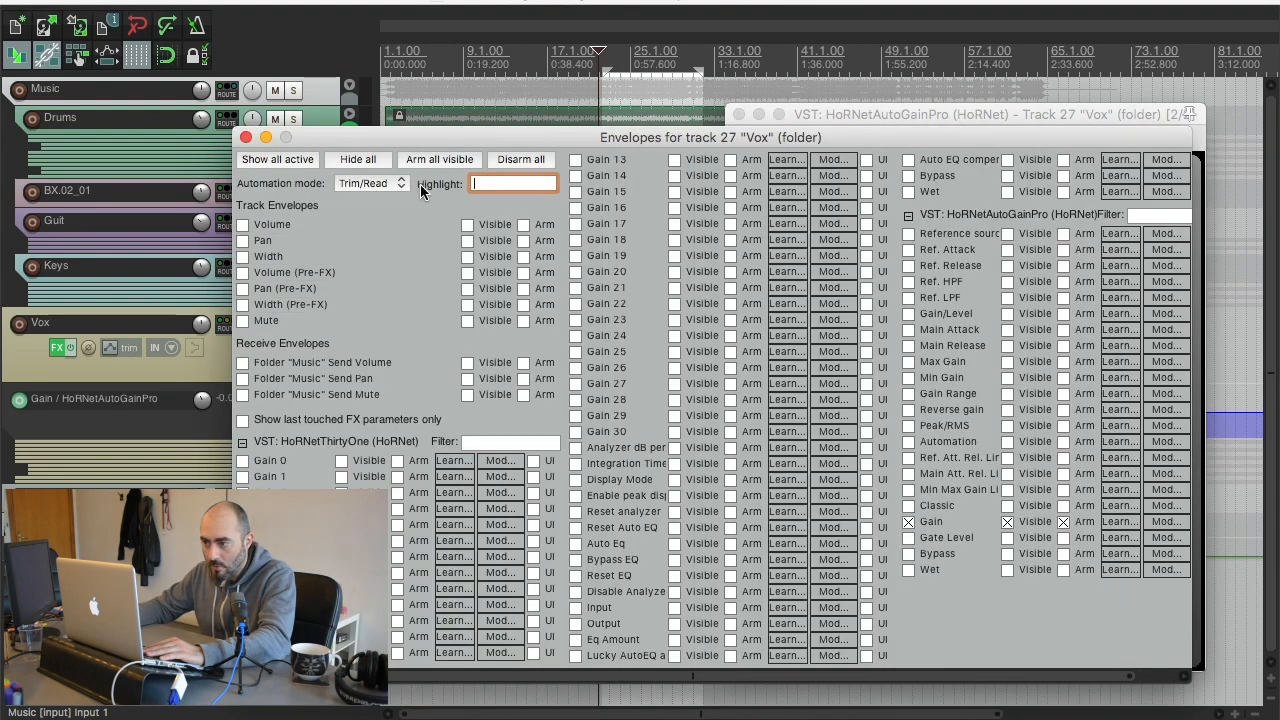
pyautogui.click(370, 184)
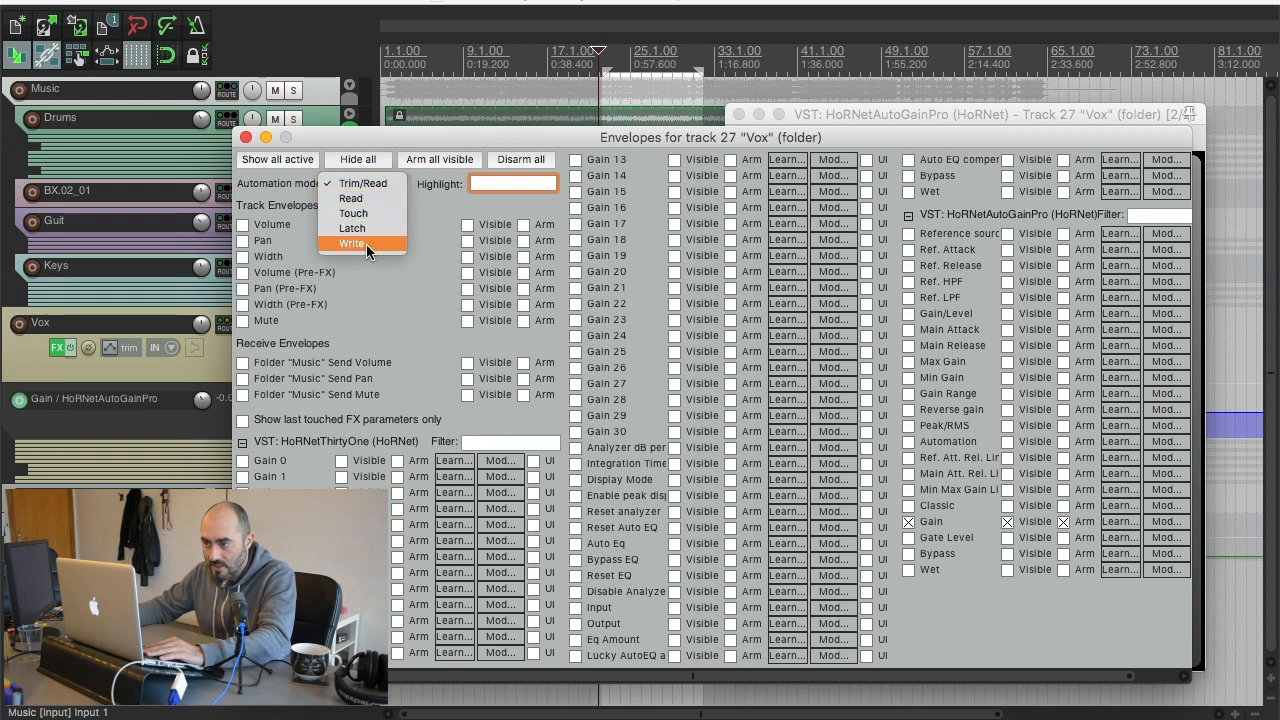
pyautogui.click(352, 244)
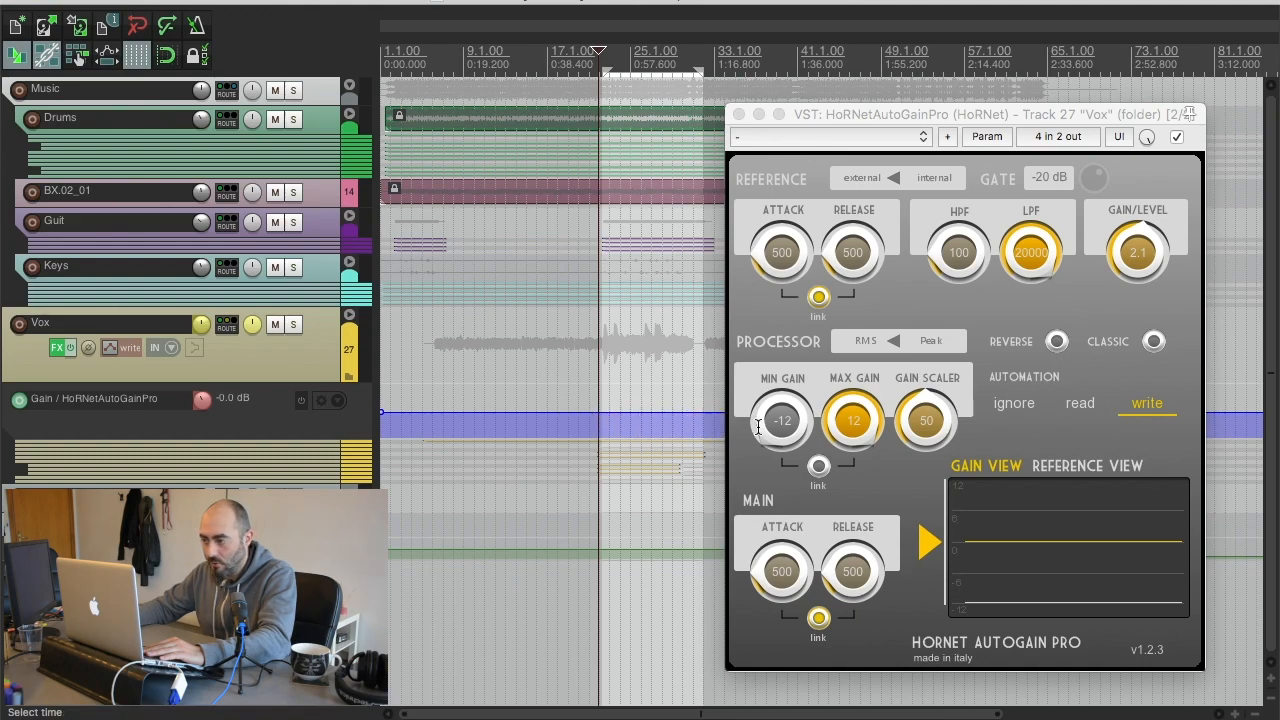
pyautogui.moveTo(968, 516)
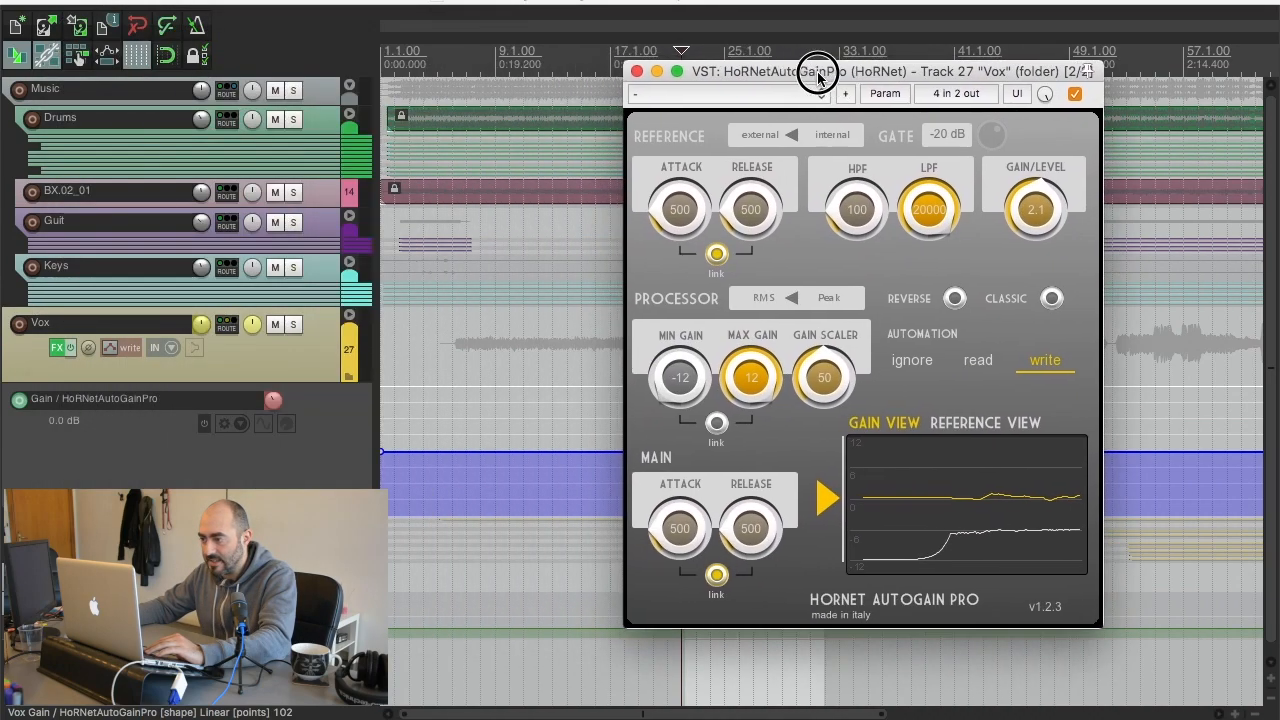
# Move the AutoGain Pro window aside so the written Gain lane is visible.
pyautogui.moveTo(820, 72); pyautogui.dragTo(976, 88)
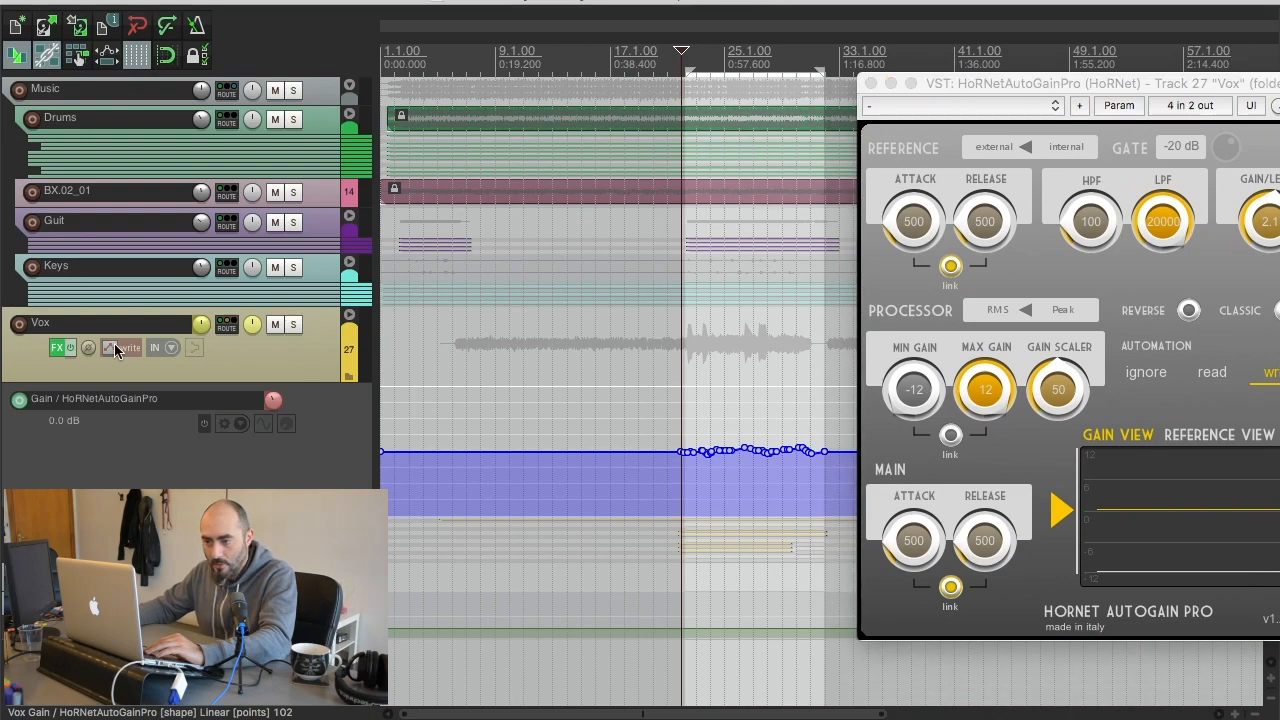
# Put the Vox track and AutoGain Pro into read automation mode.
pyautogui.click(122, 348)
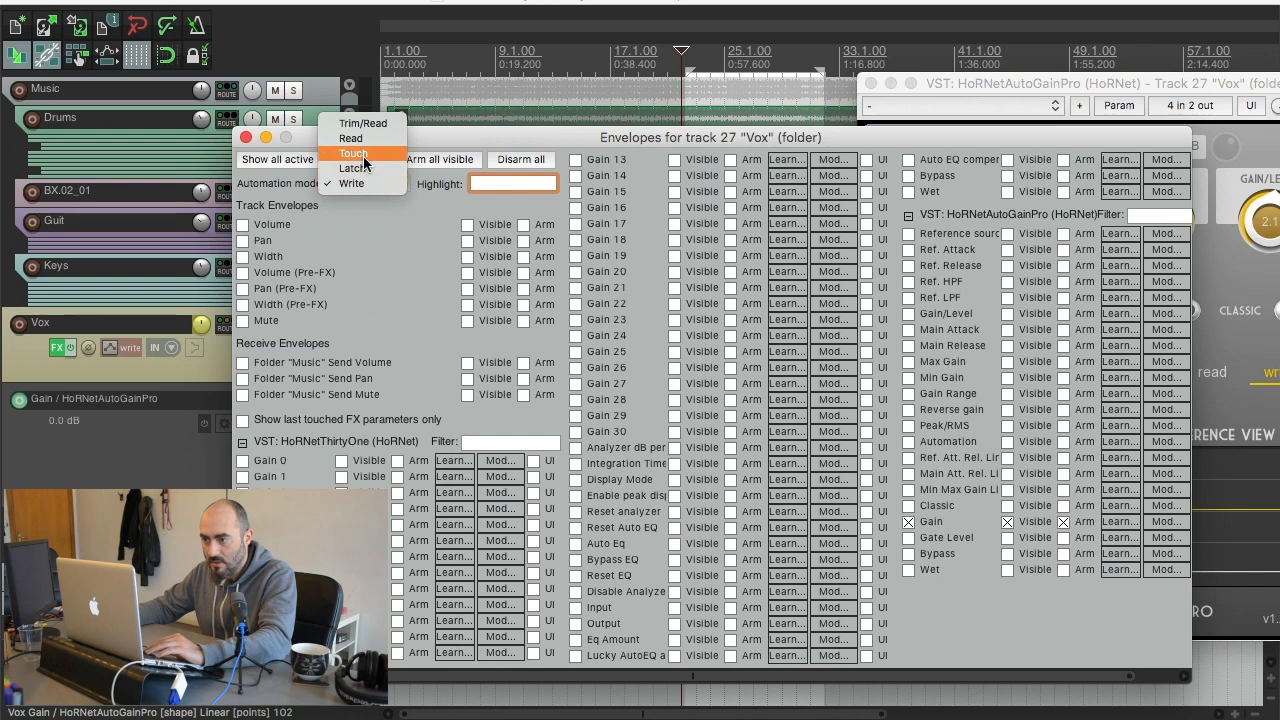
pyautogui.click(352, 136)
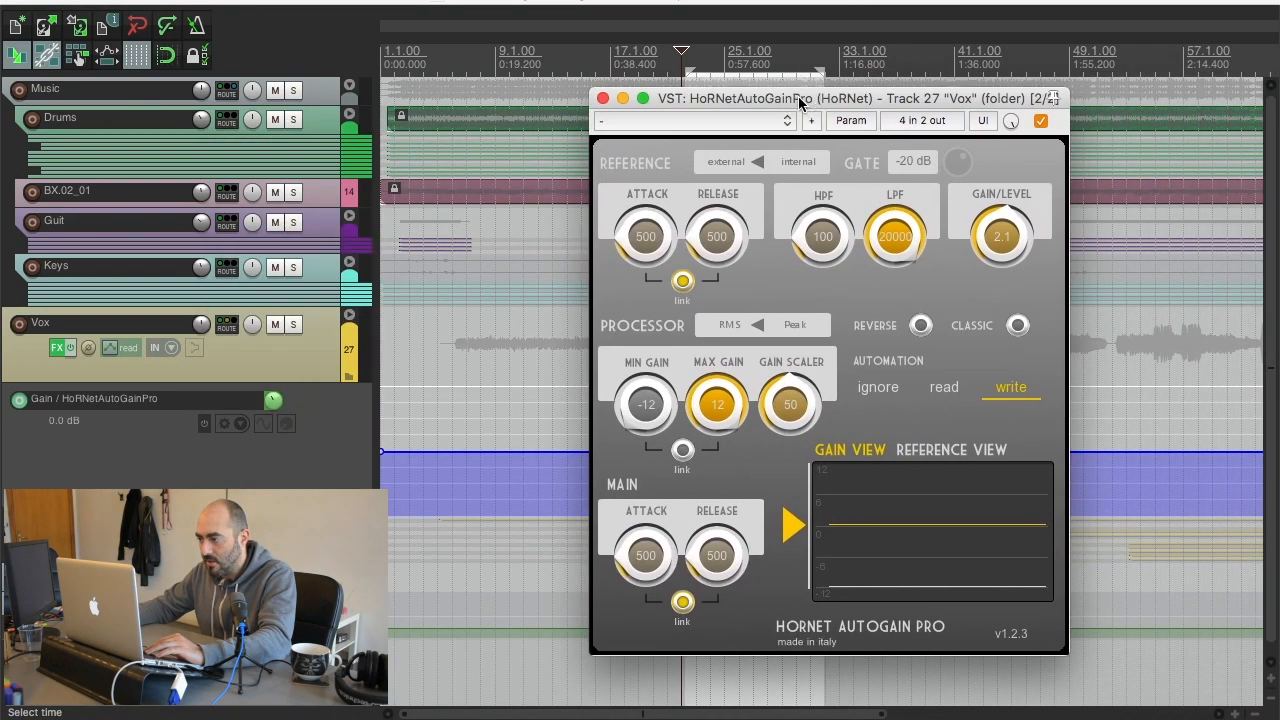
pyautogui.click(944, 388)
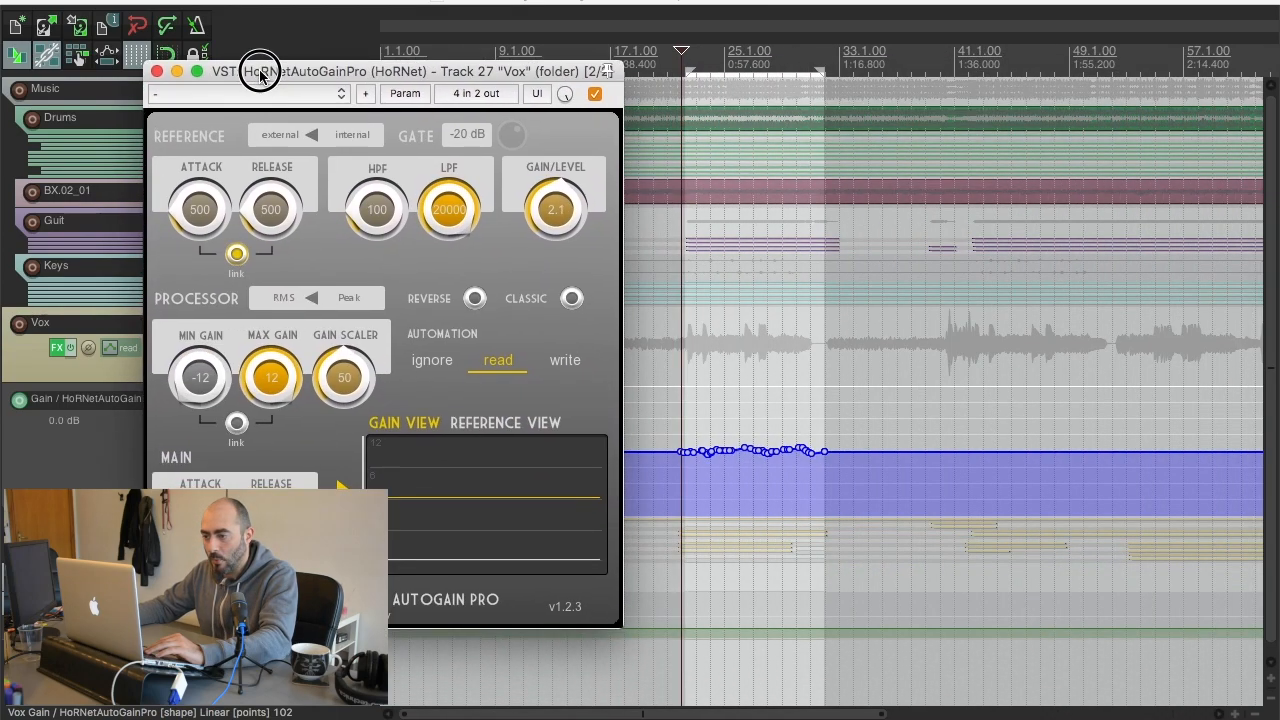
pyautogui.moveTo(476, 436)
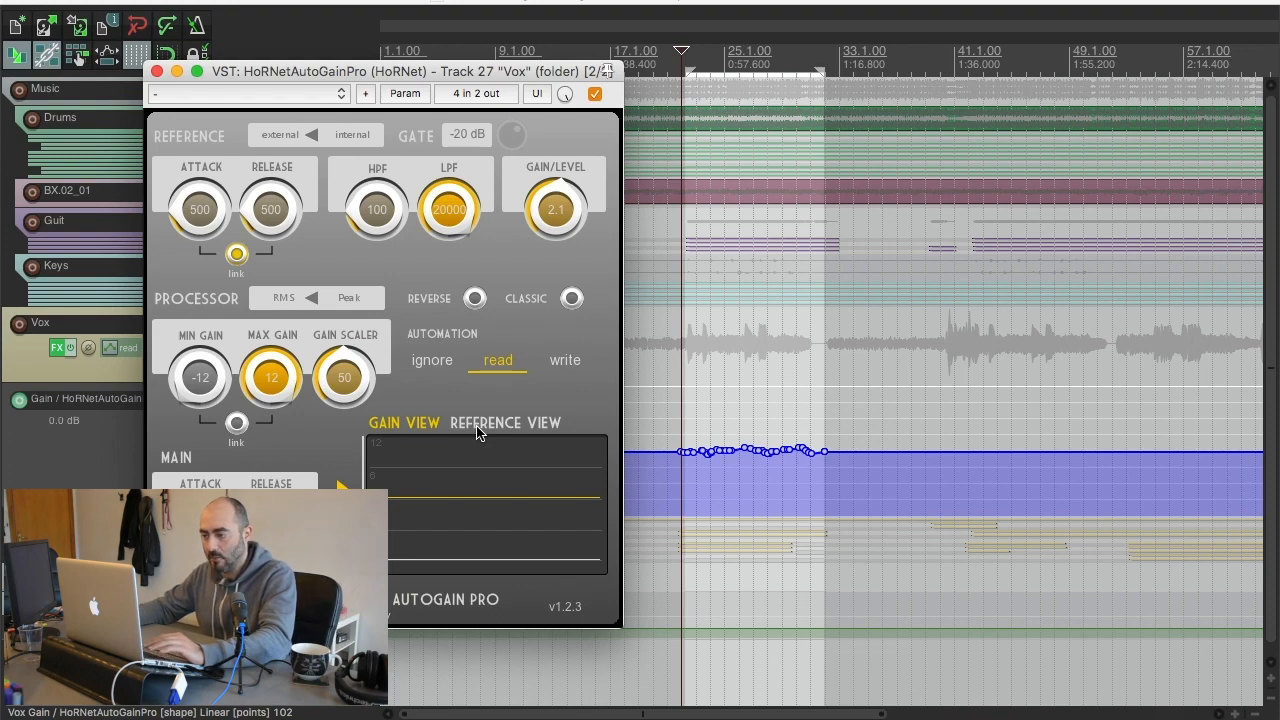
pyautogui.moveTo(756, 468)
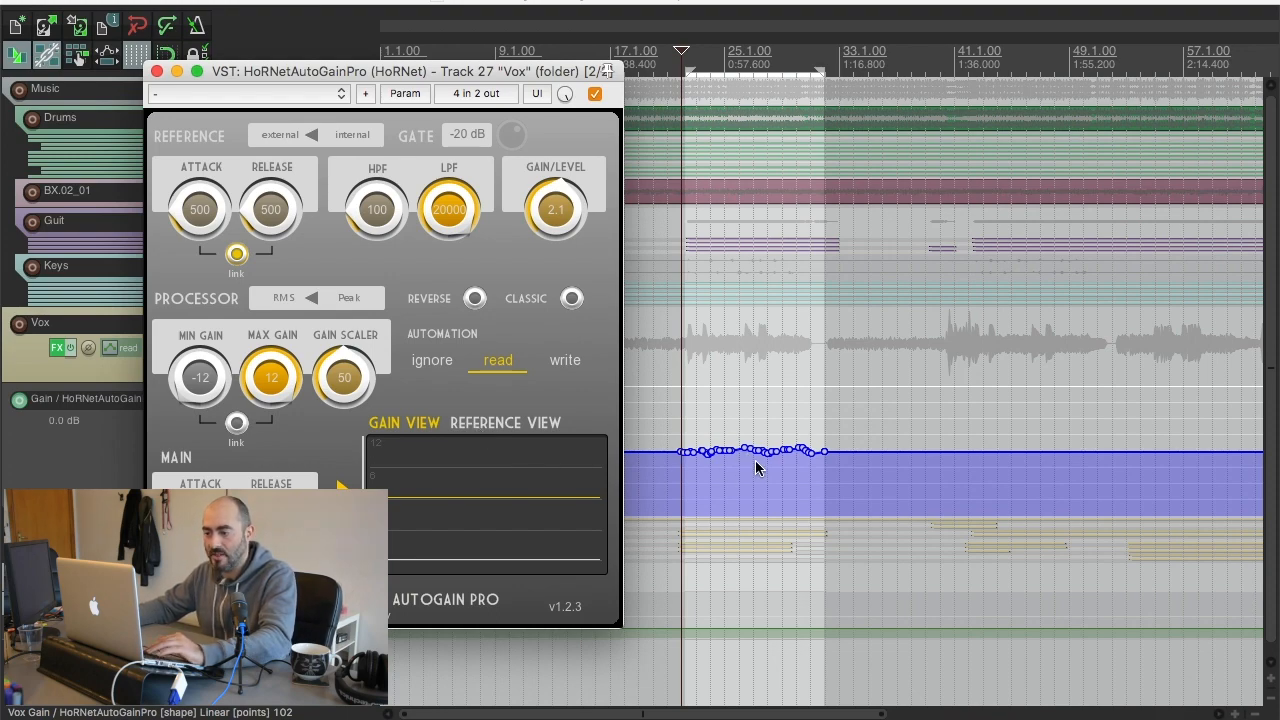
pyautogui.moveTo(716, 436)
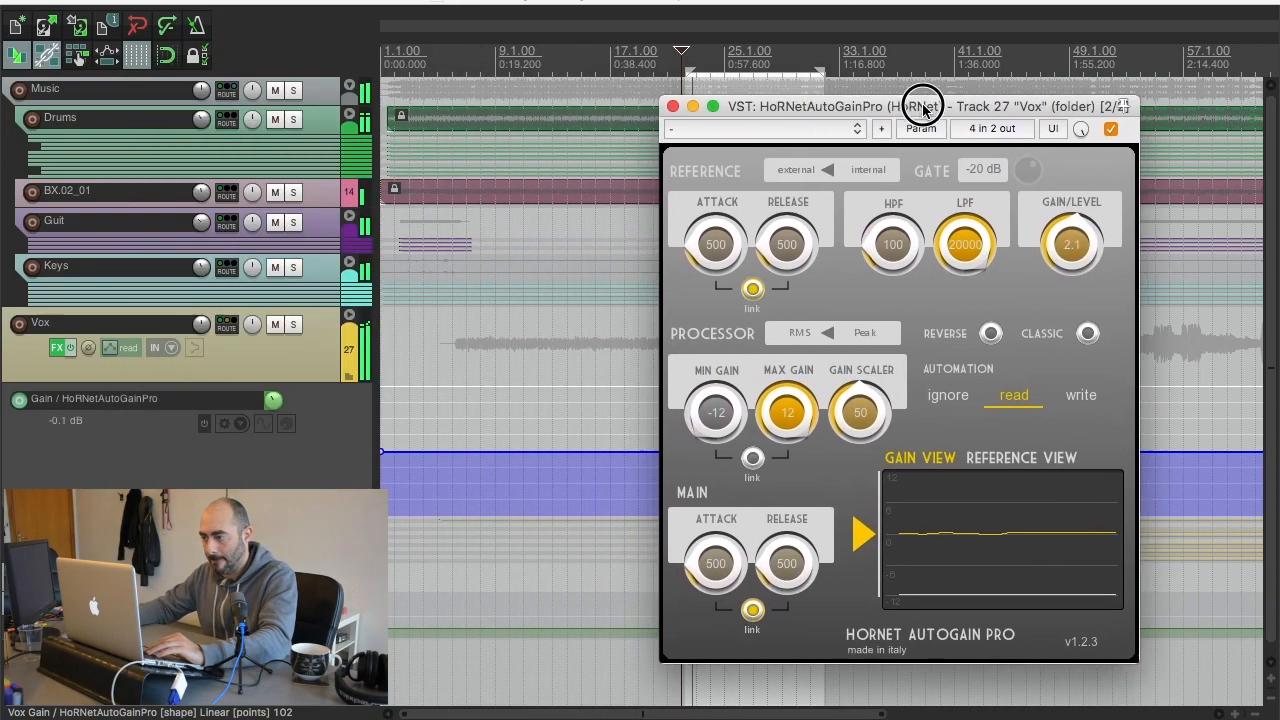
pyautogui.moveTo(920, 106); pyautogui.dragTo(1076, 100)
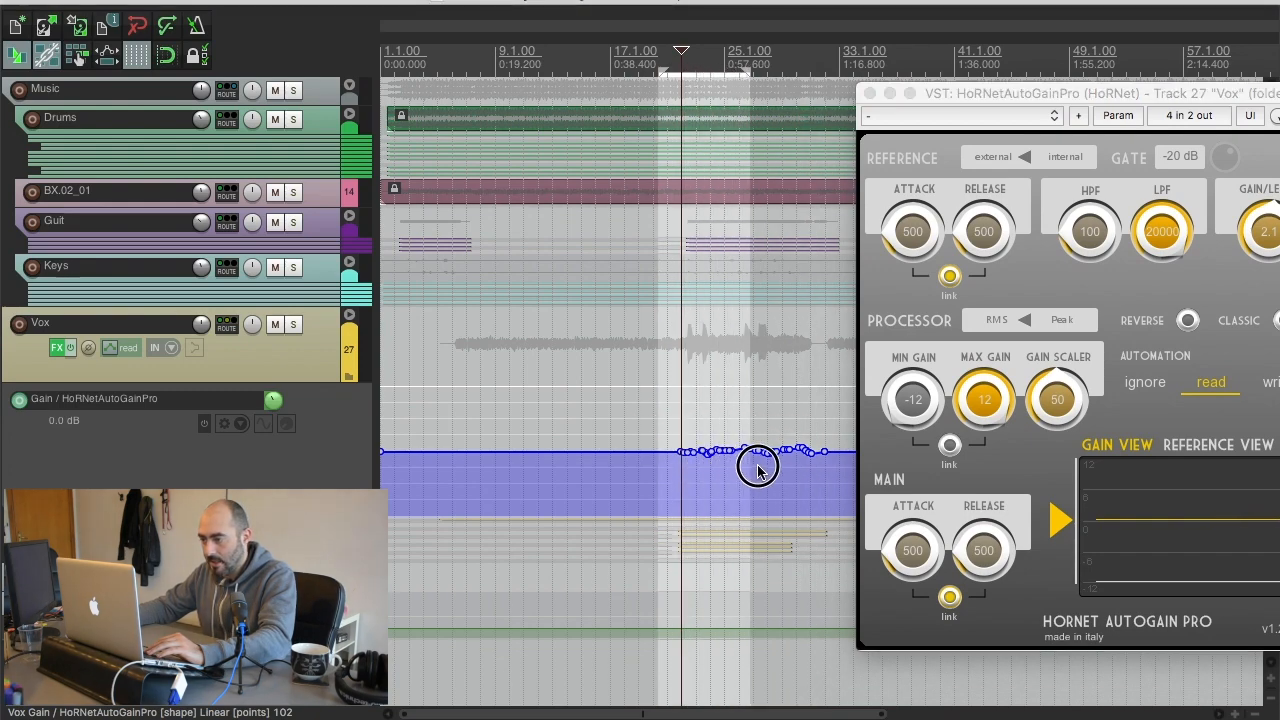
# Marquee-select the written Gain envelope points and copy them.
pyautogui.moveTo(758, 470); pyautogui.dragTo(768, 450)
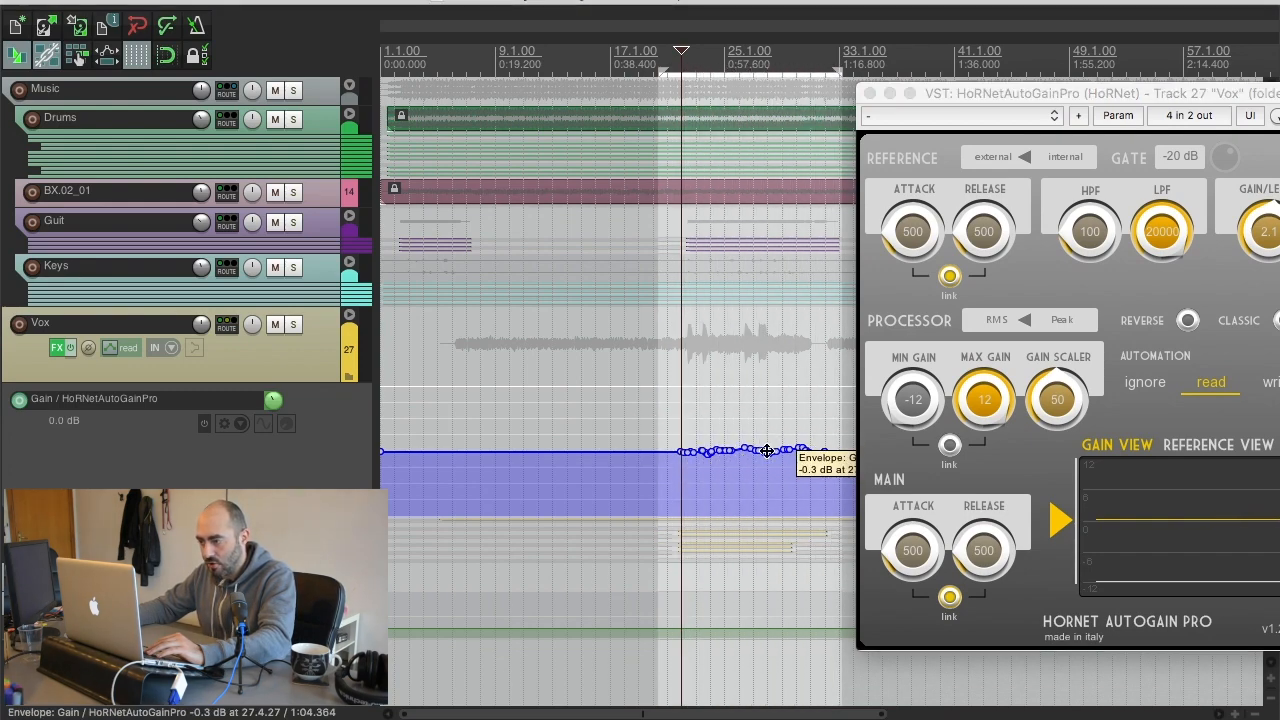
pyautogui.rightClick(768, 452)
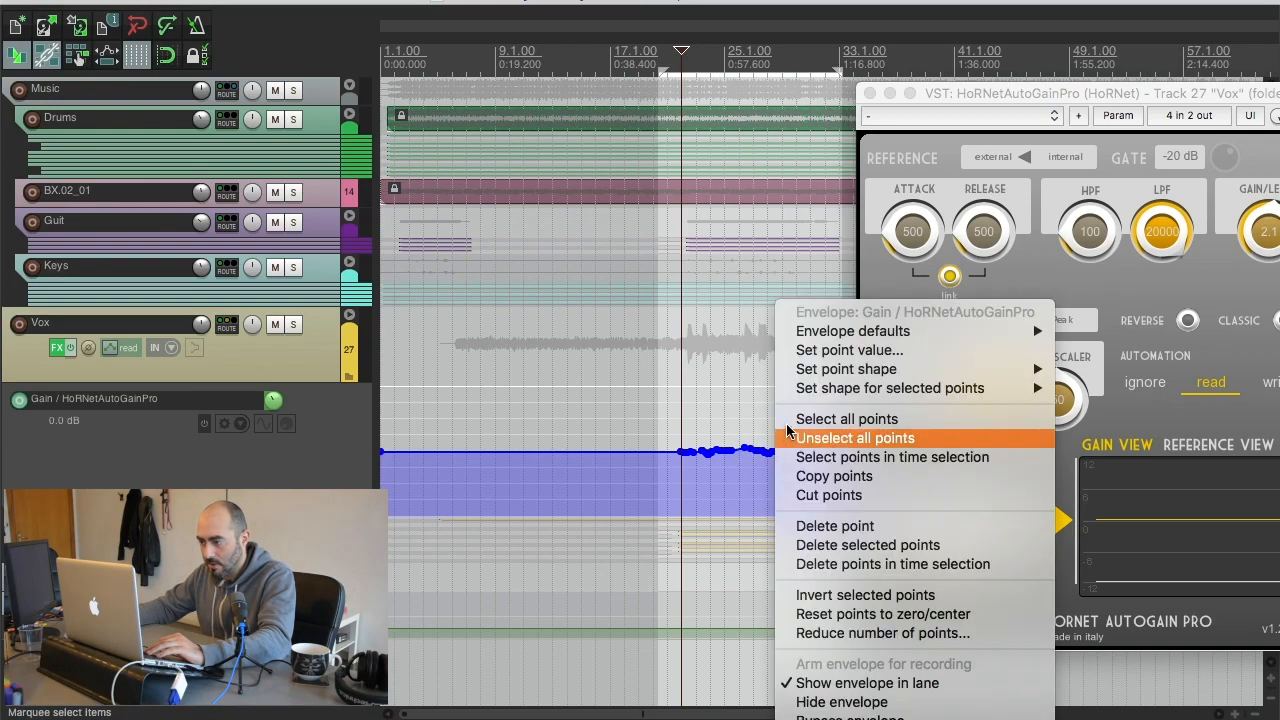
pyautogui.click(856, 436)
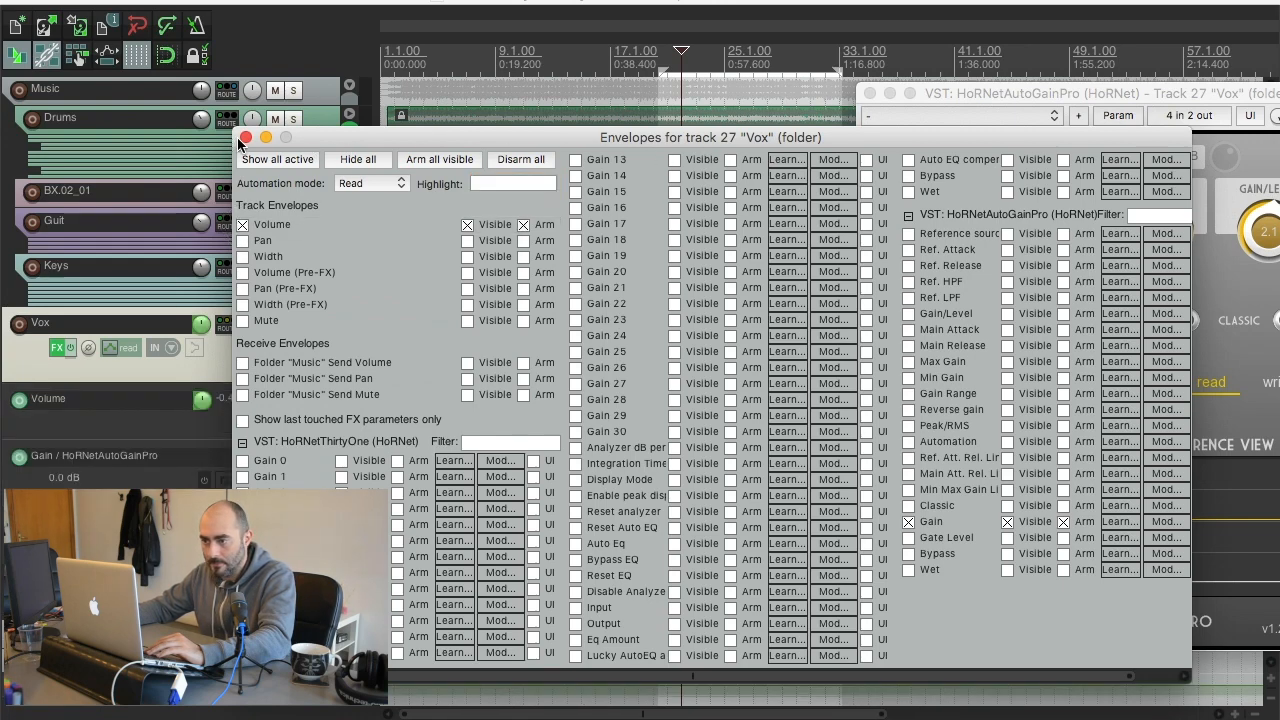
# Paste the gain points into the Vox Volume lane and close AutoGain Pro.
pyautogui.click(246, 136)
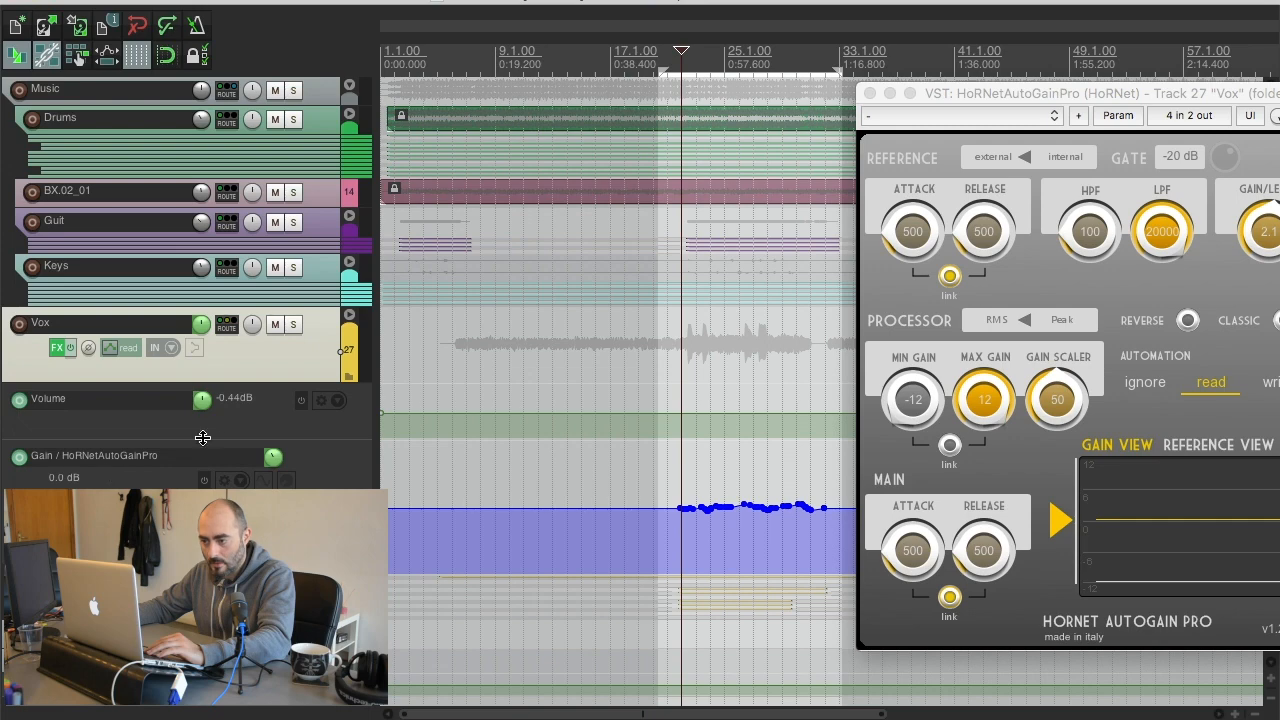
pyautogui.rightClick(680, 412)
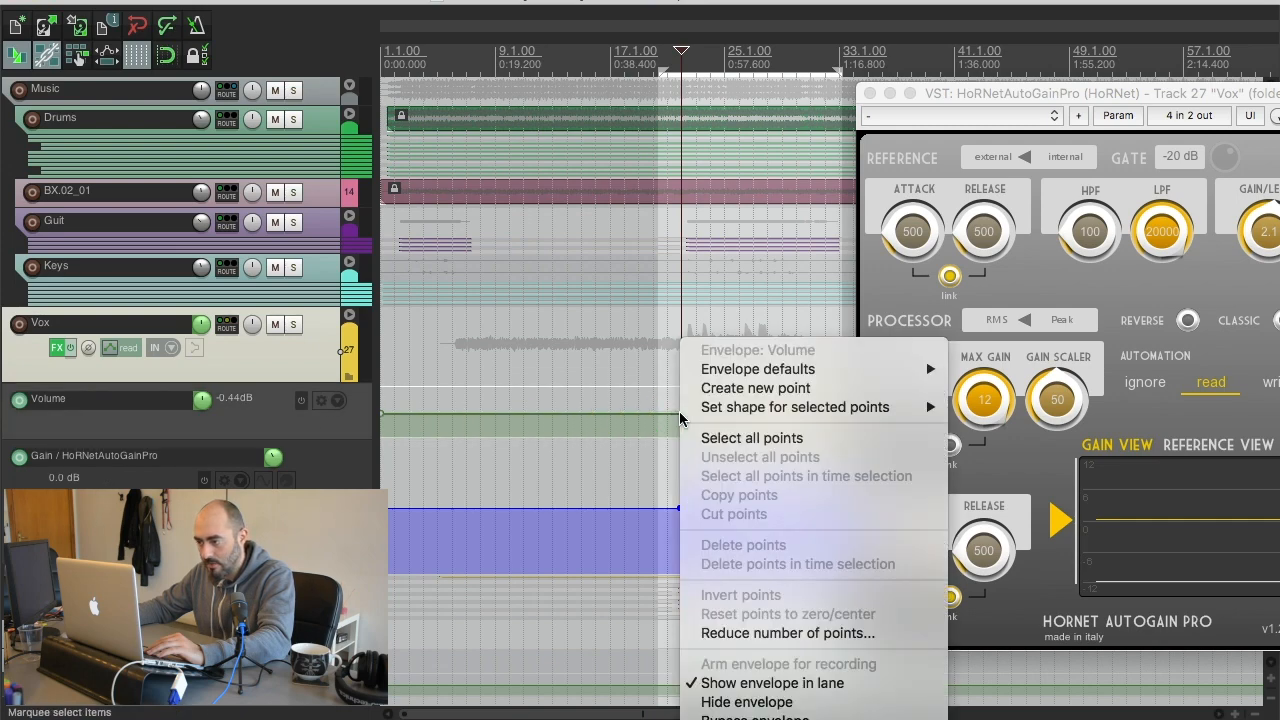
pyautogui.moveTo(788, 632)
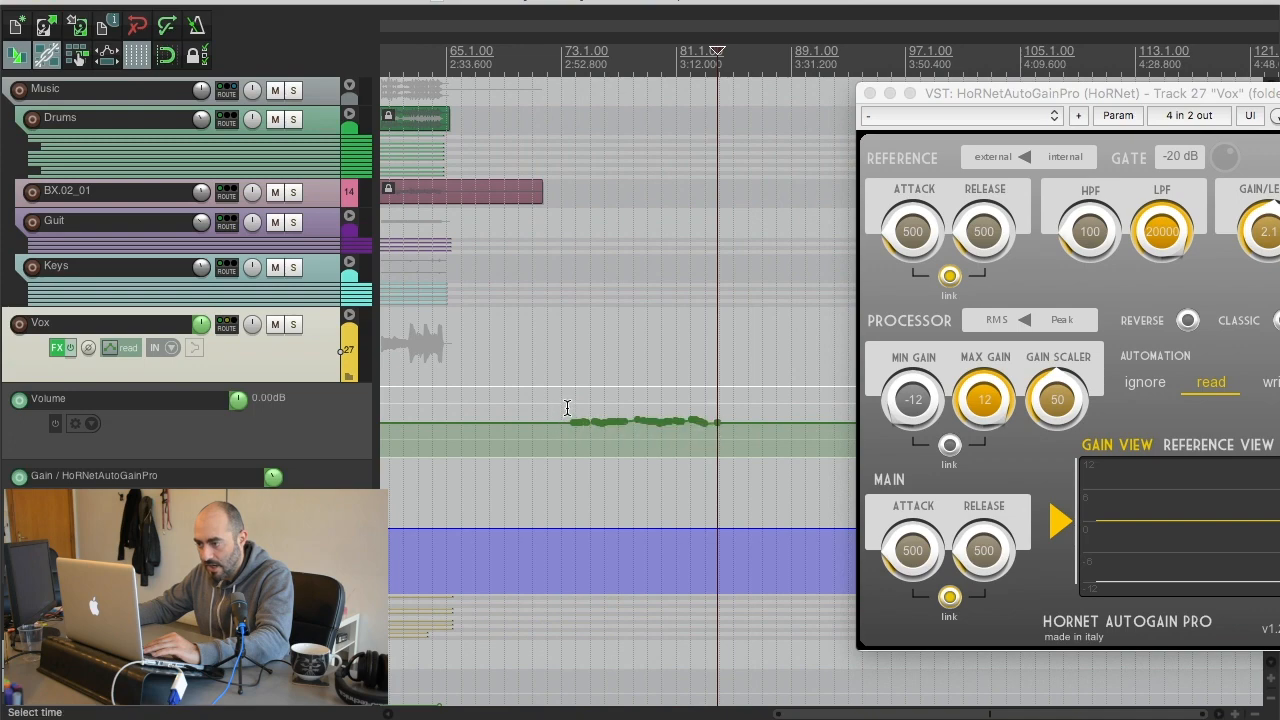
pyautogui.moveTo(500, 400)
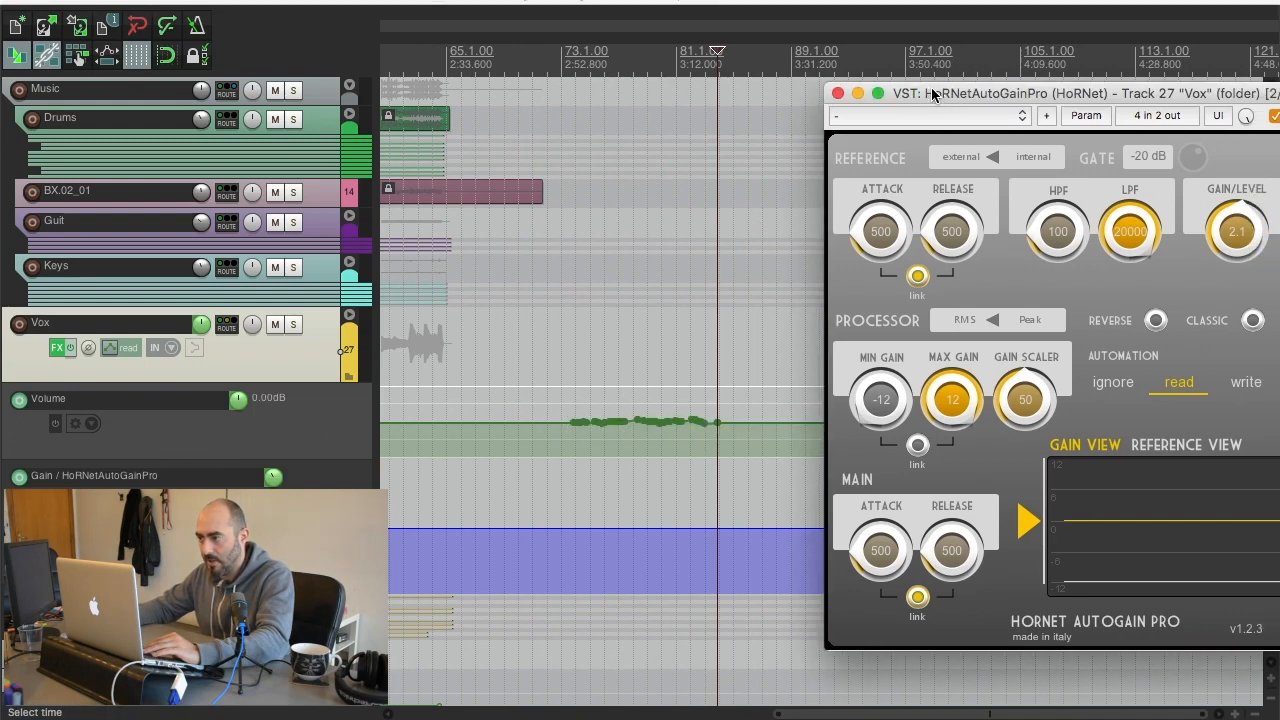
pyautogui.click(838, 94)
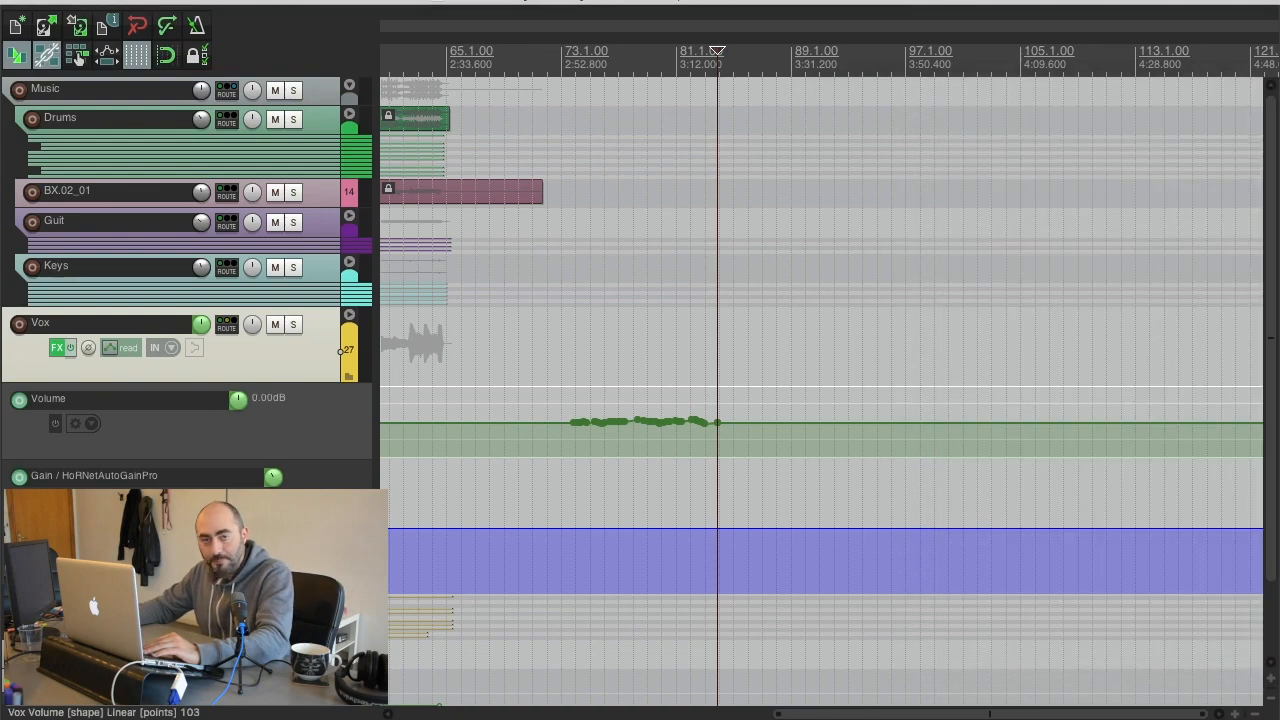